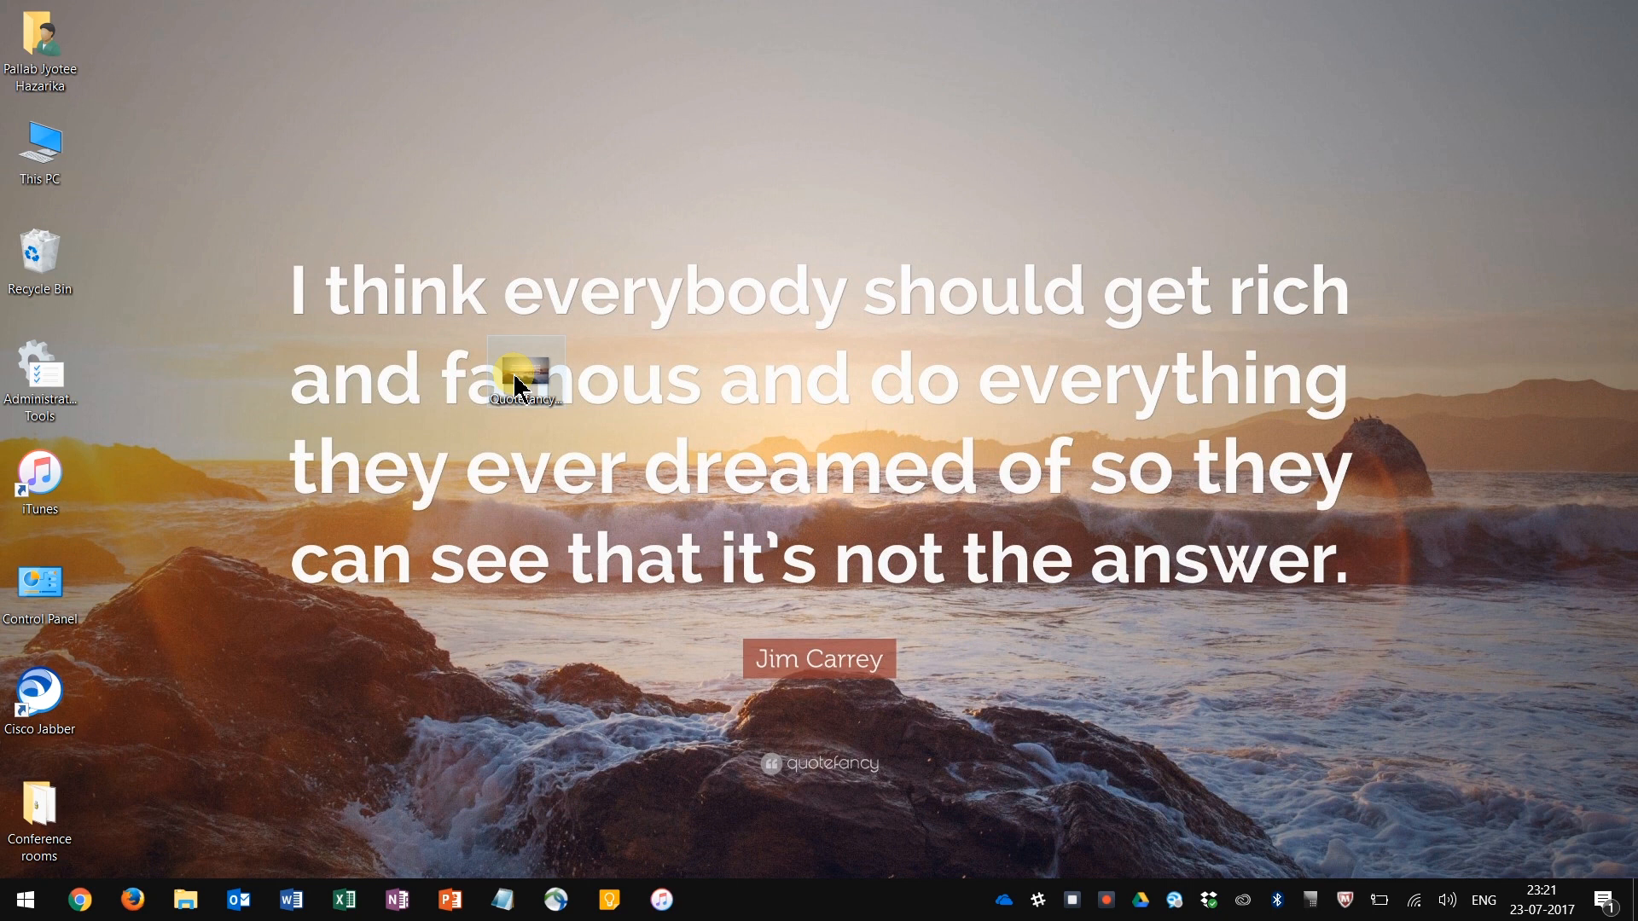
mouse_move(1094, 462)
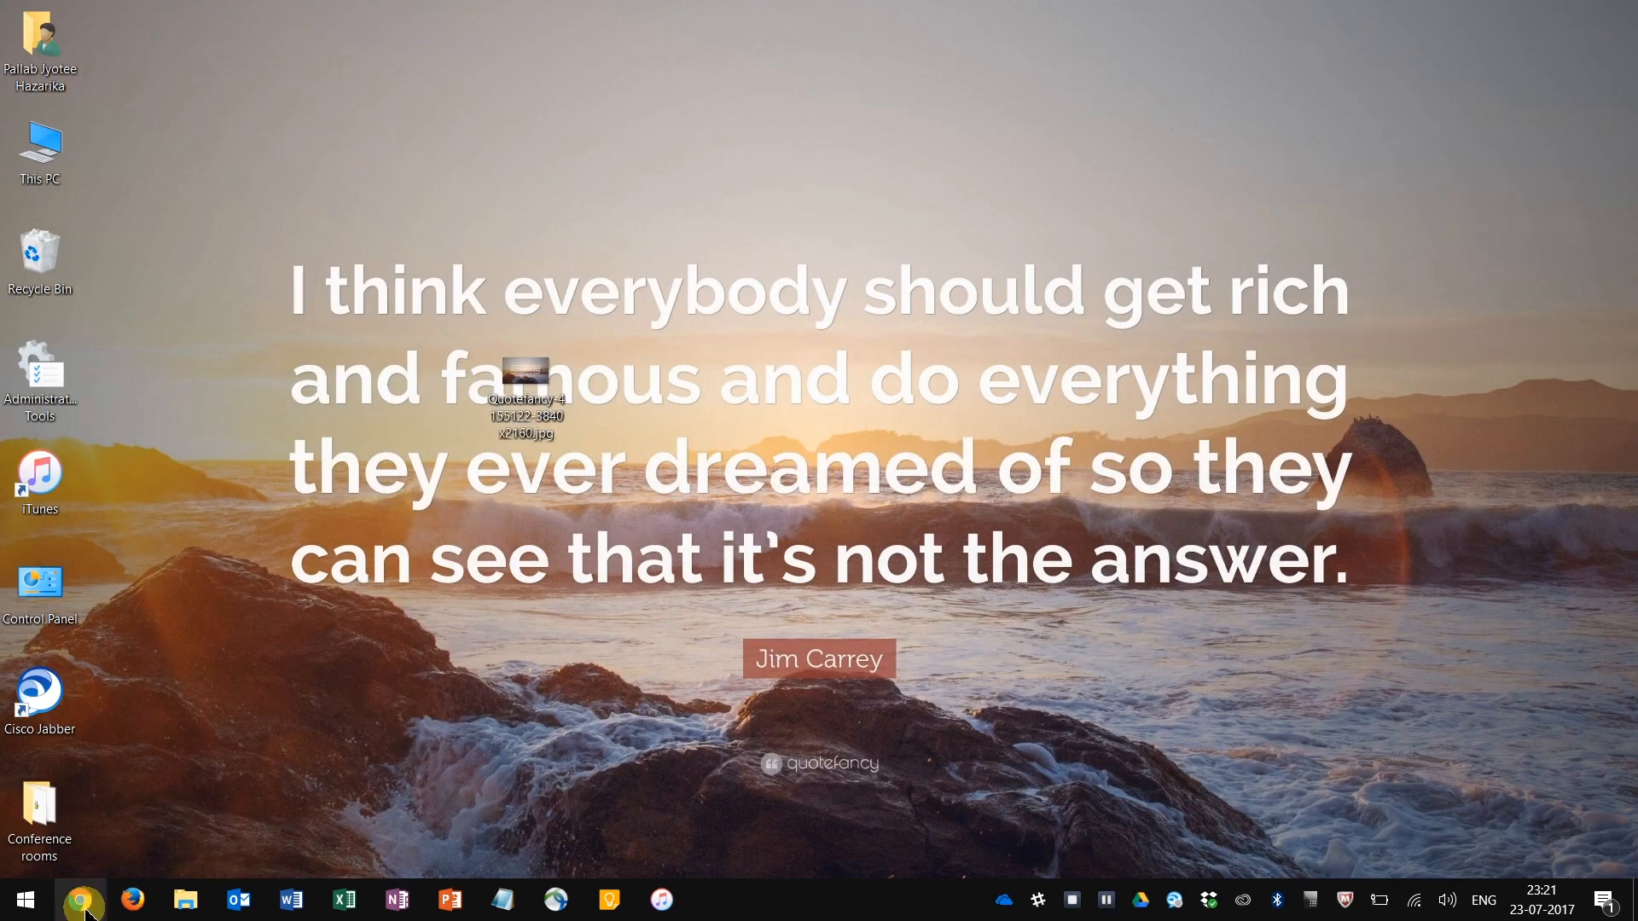
- Launch Chrome from the taskbar, landing on the Instagram profile page
click(80, 899)
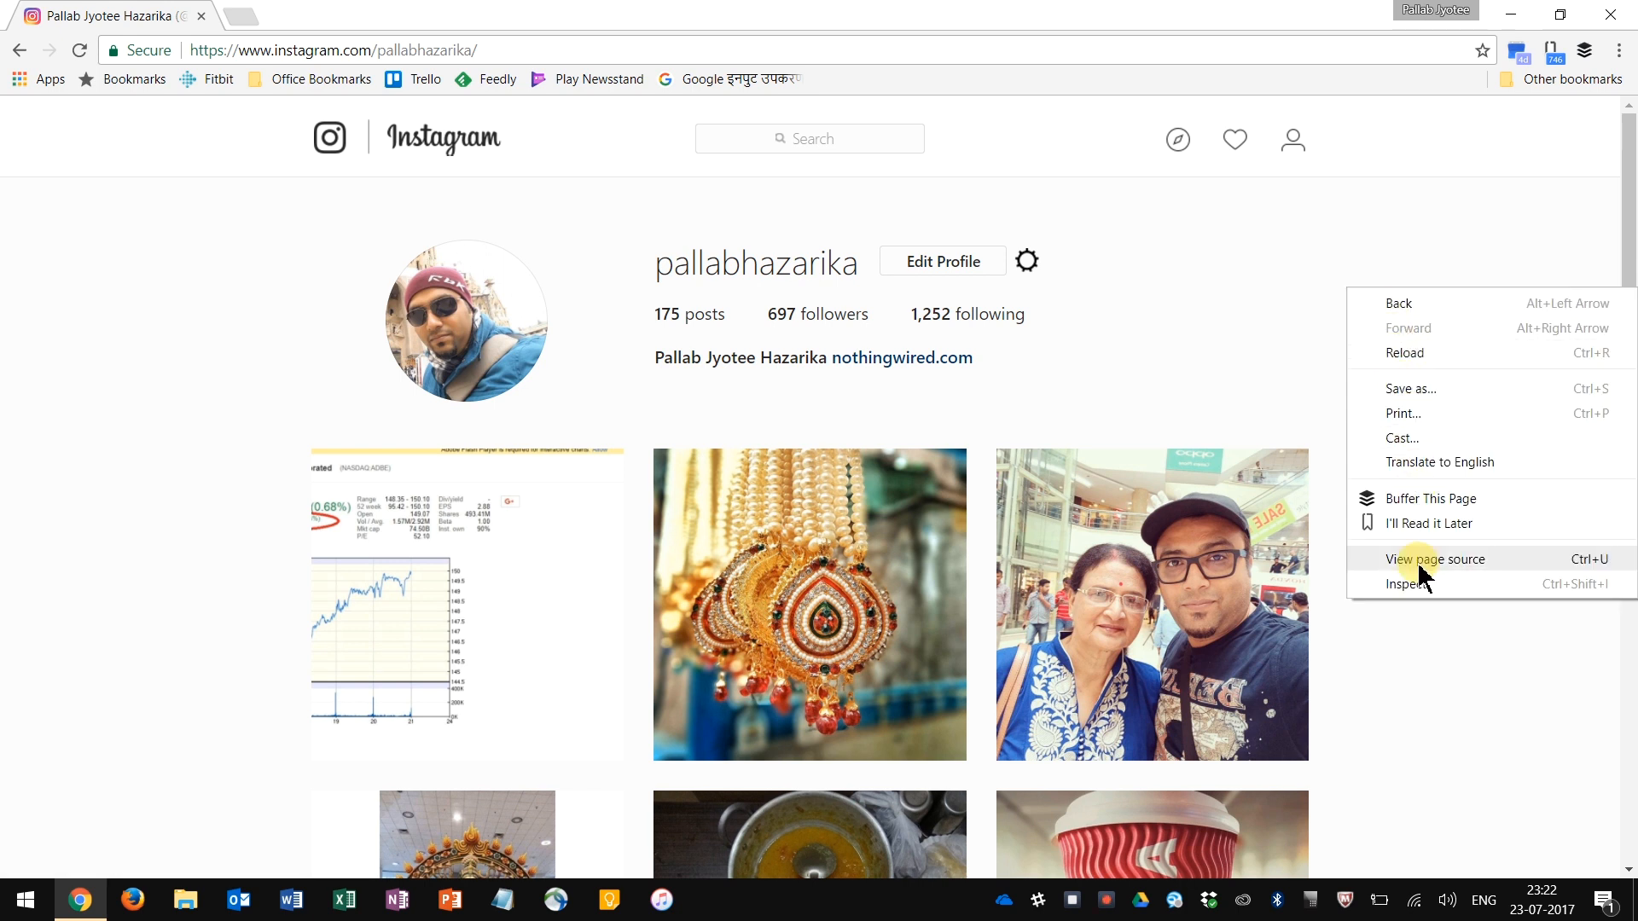
- Inspect the page and toggle device emulation to render Instagram in mobile layout
click(1410, 583)
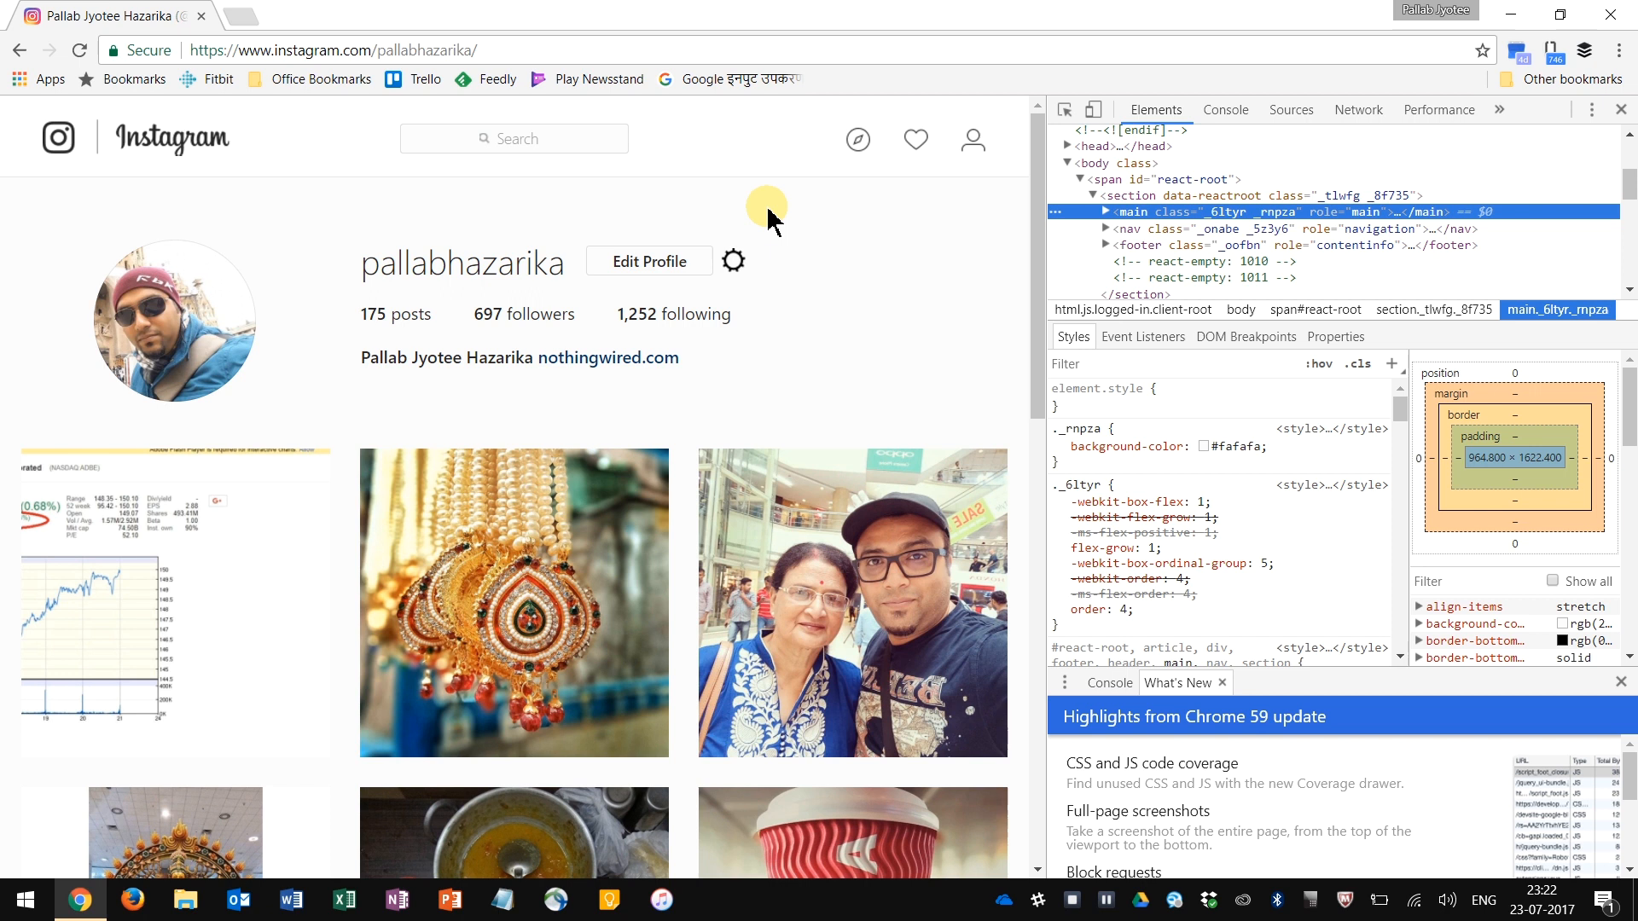
mouse_move(882, 292)
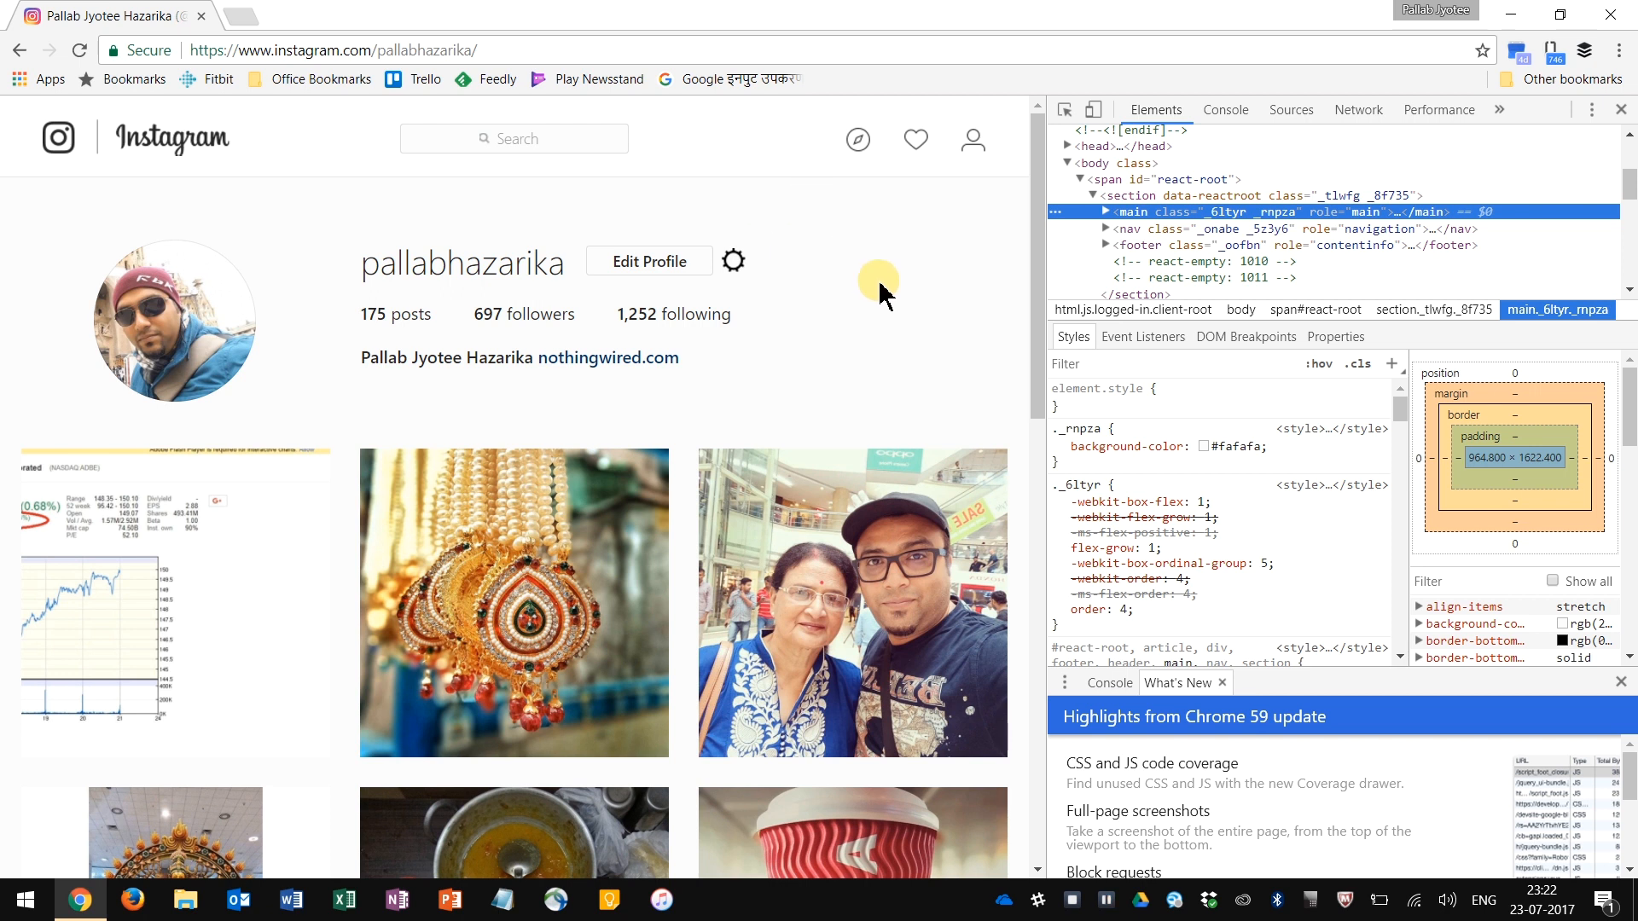
mouse_move(1094, 109)
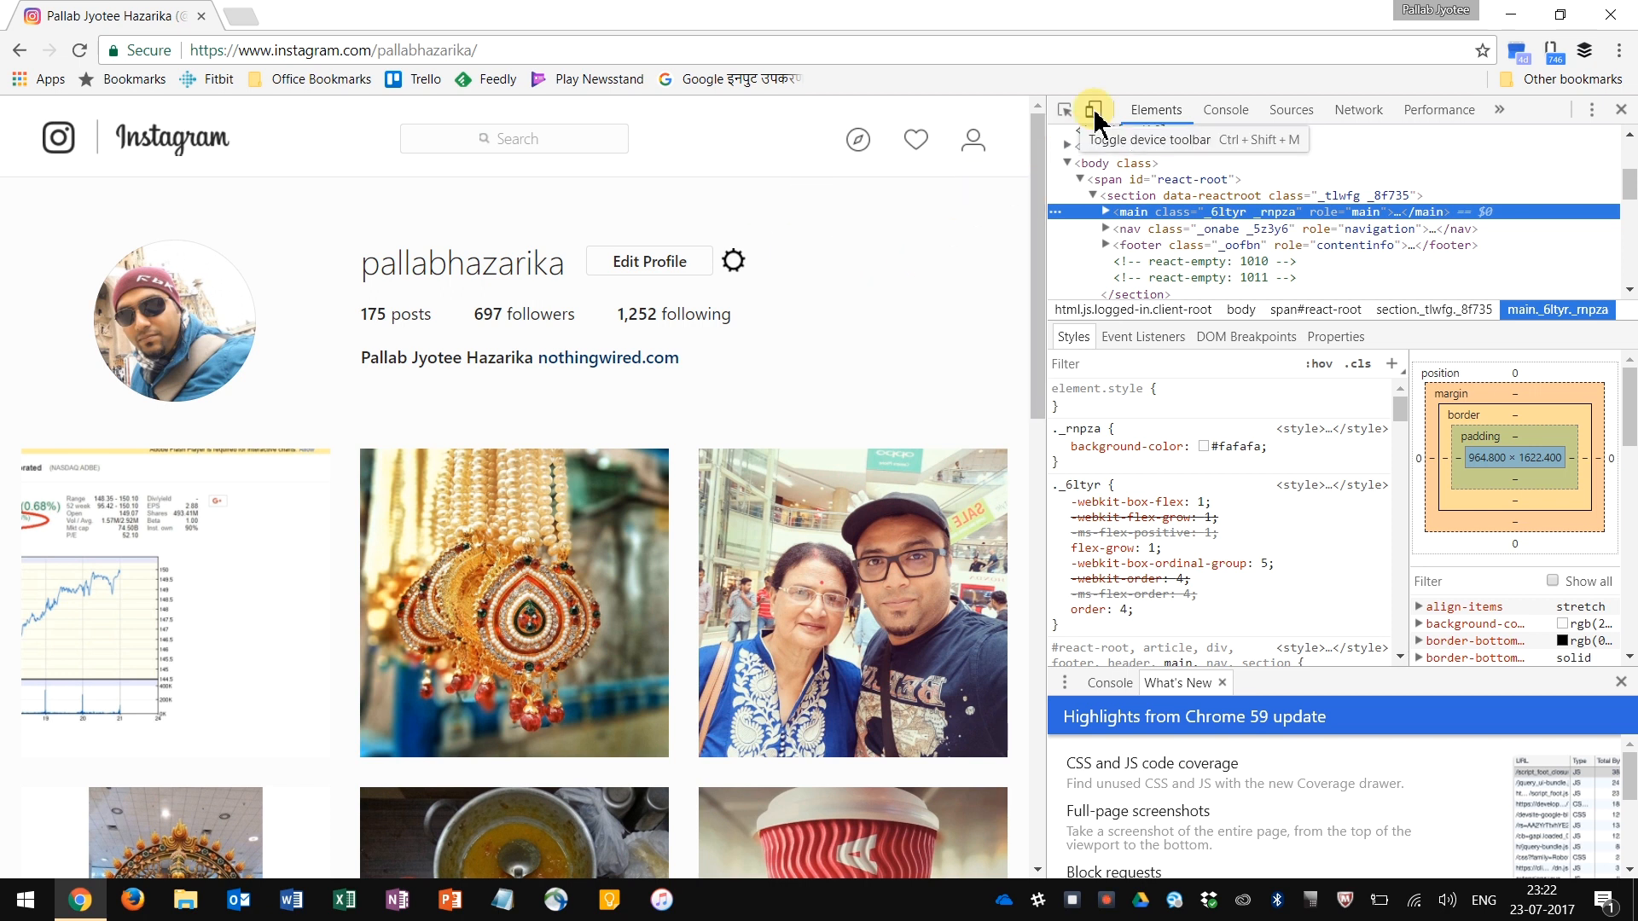
click(1092, 109)
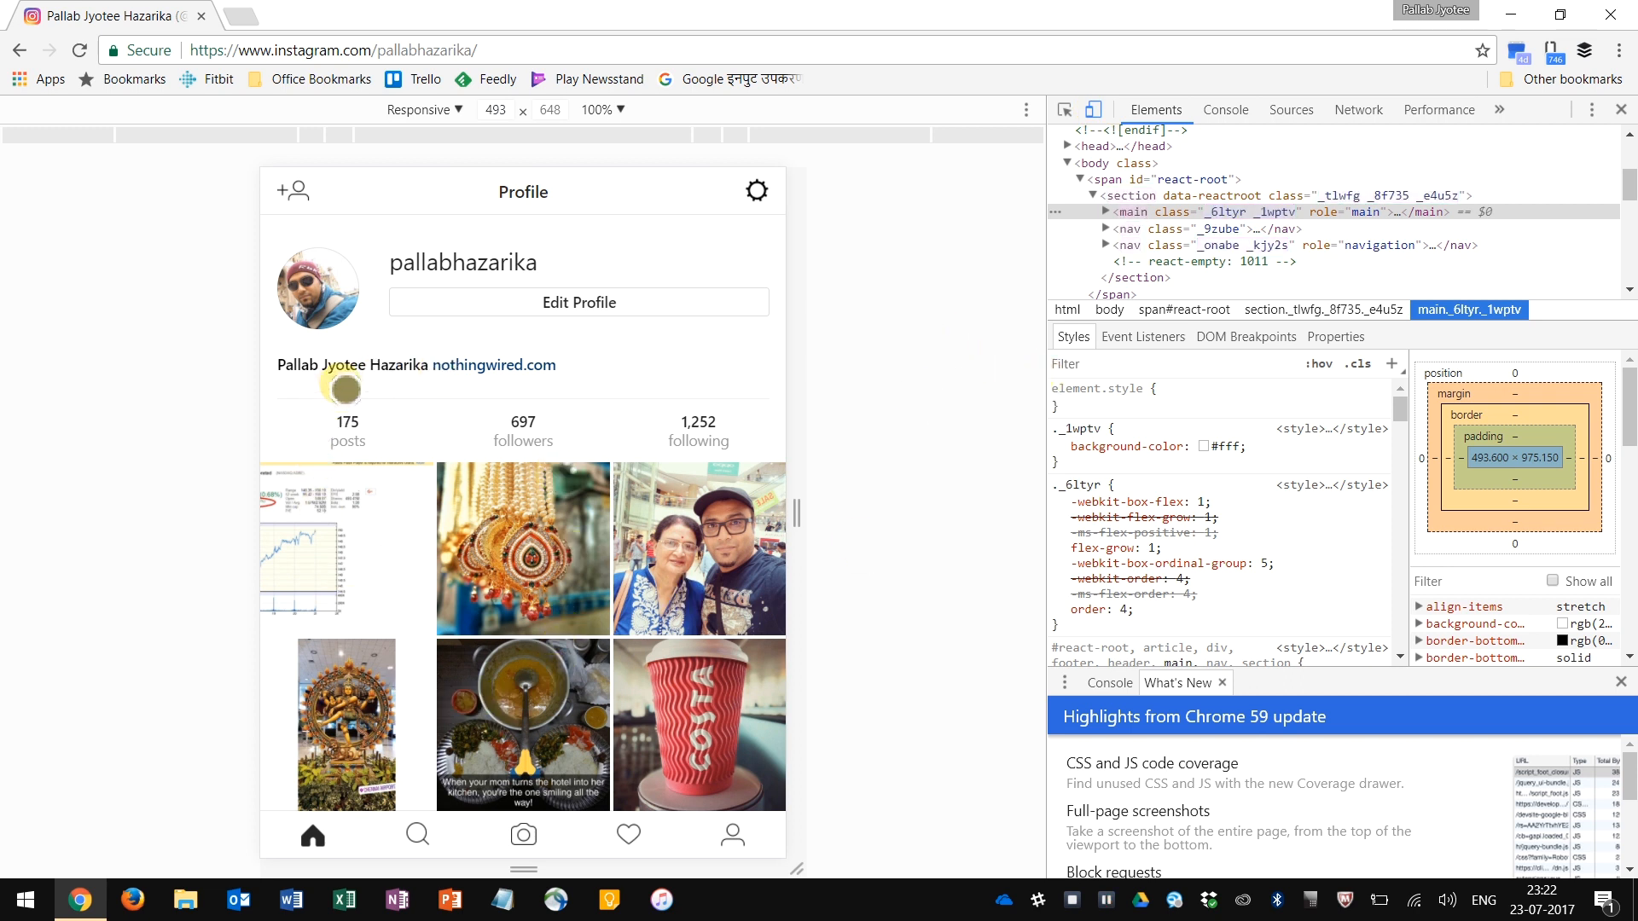
mouse_move(687, 840)
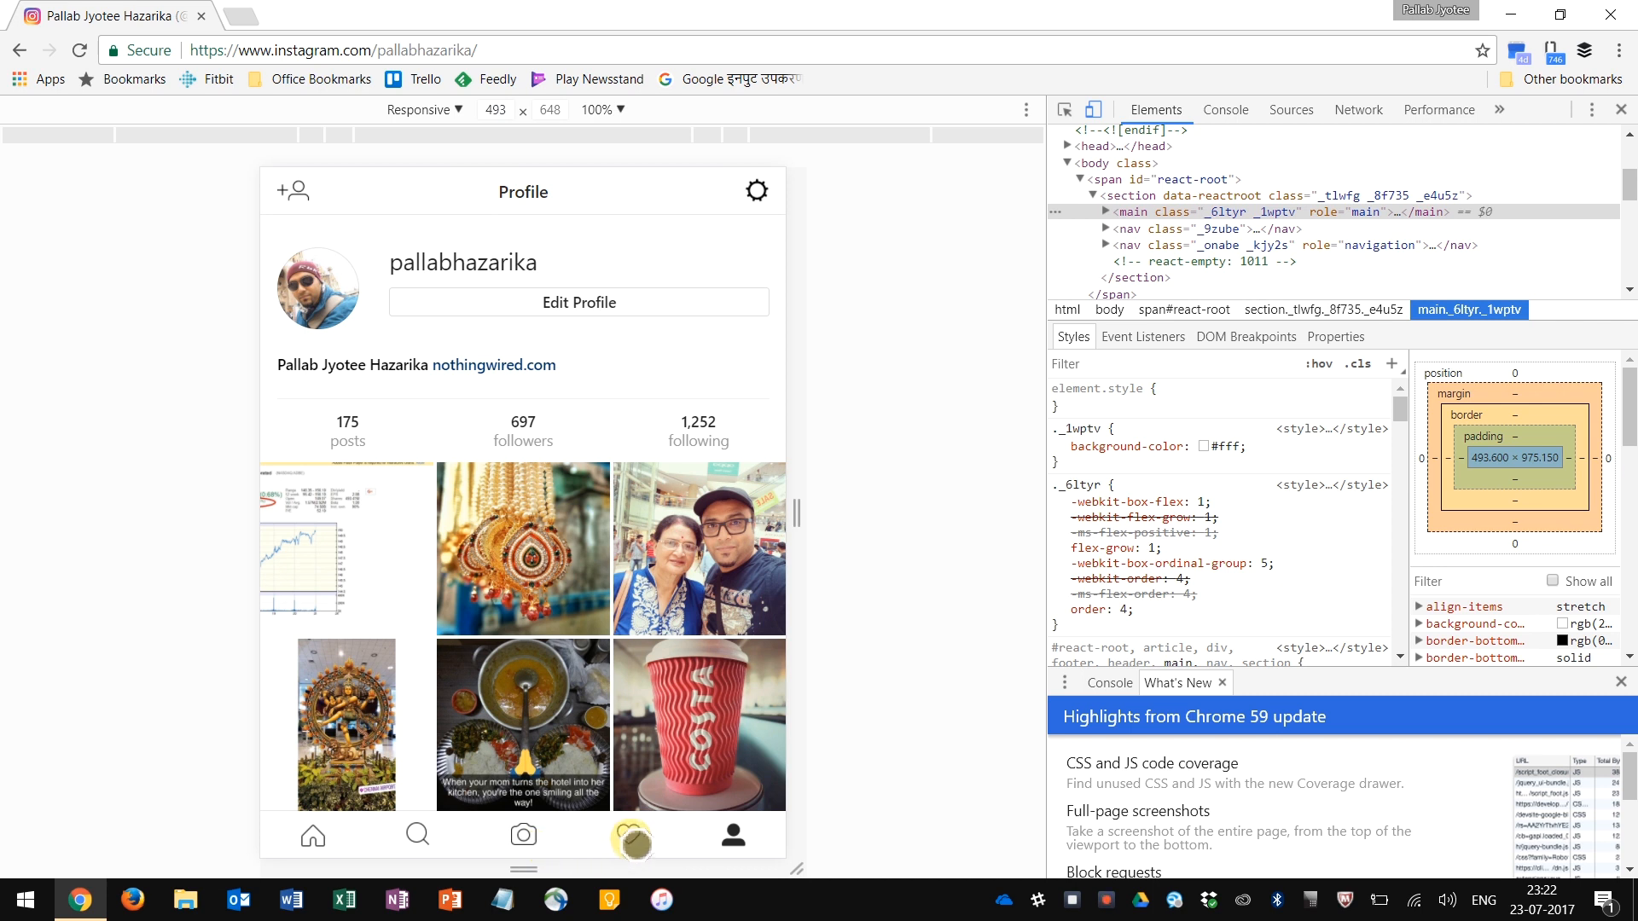
- Start a new photo post and upload the Quotefancy Jim Carrey wallpaper JPG from the Desktop
click(629, 834)
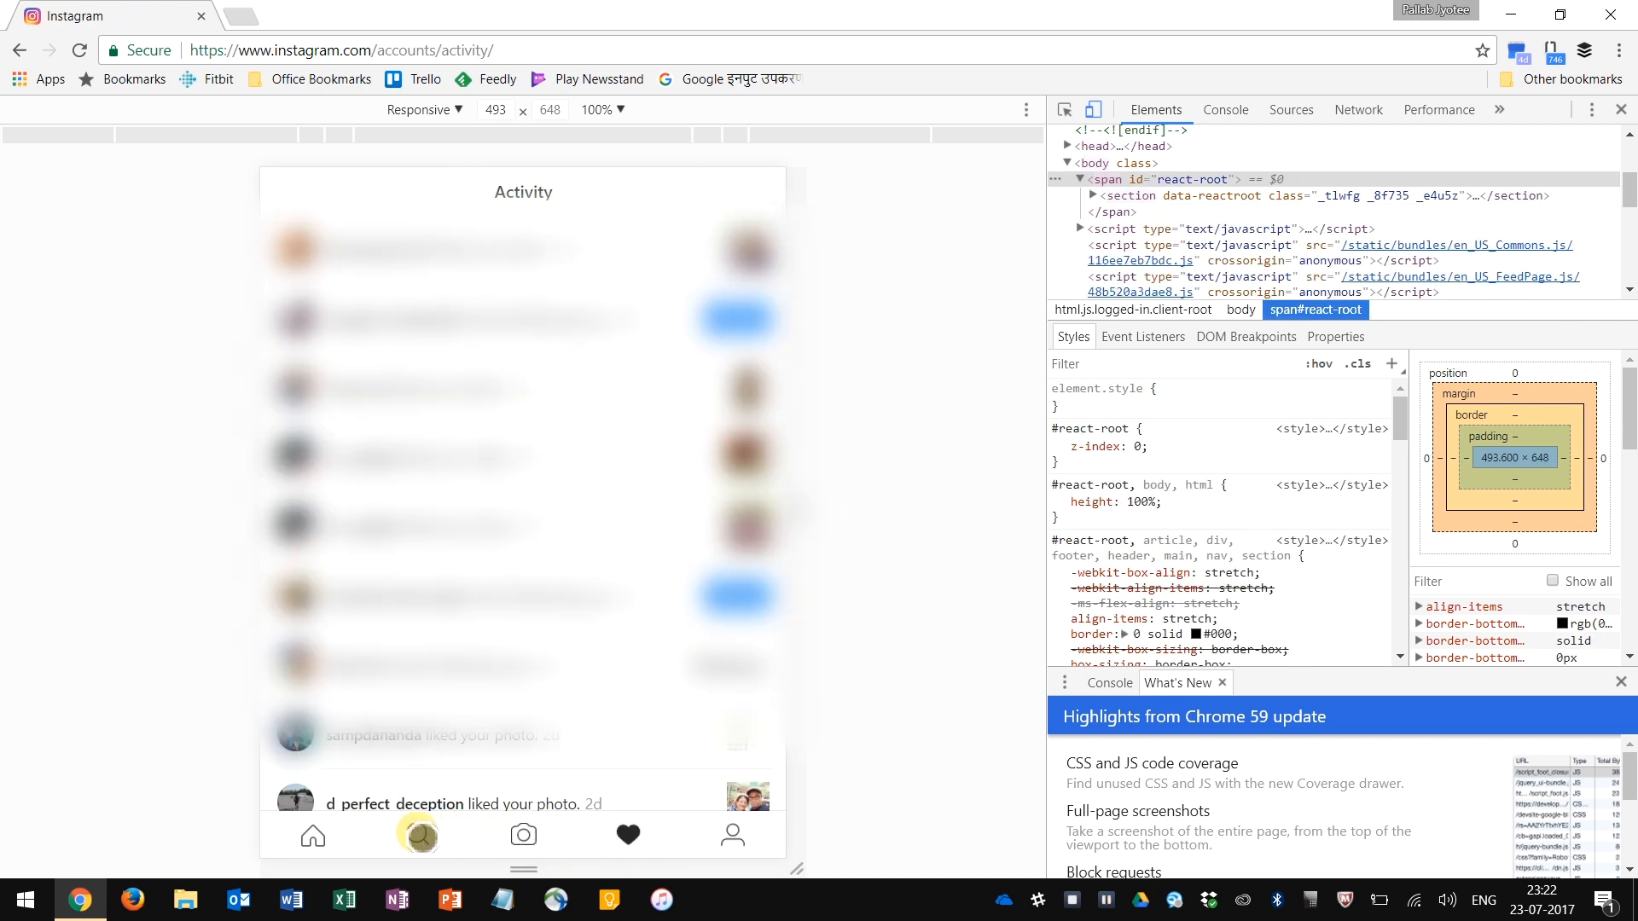
click(310, 835)
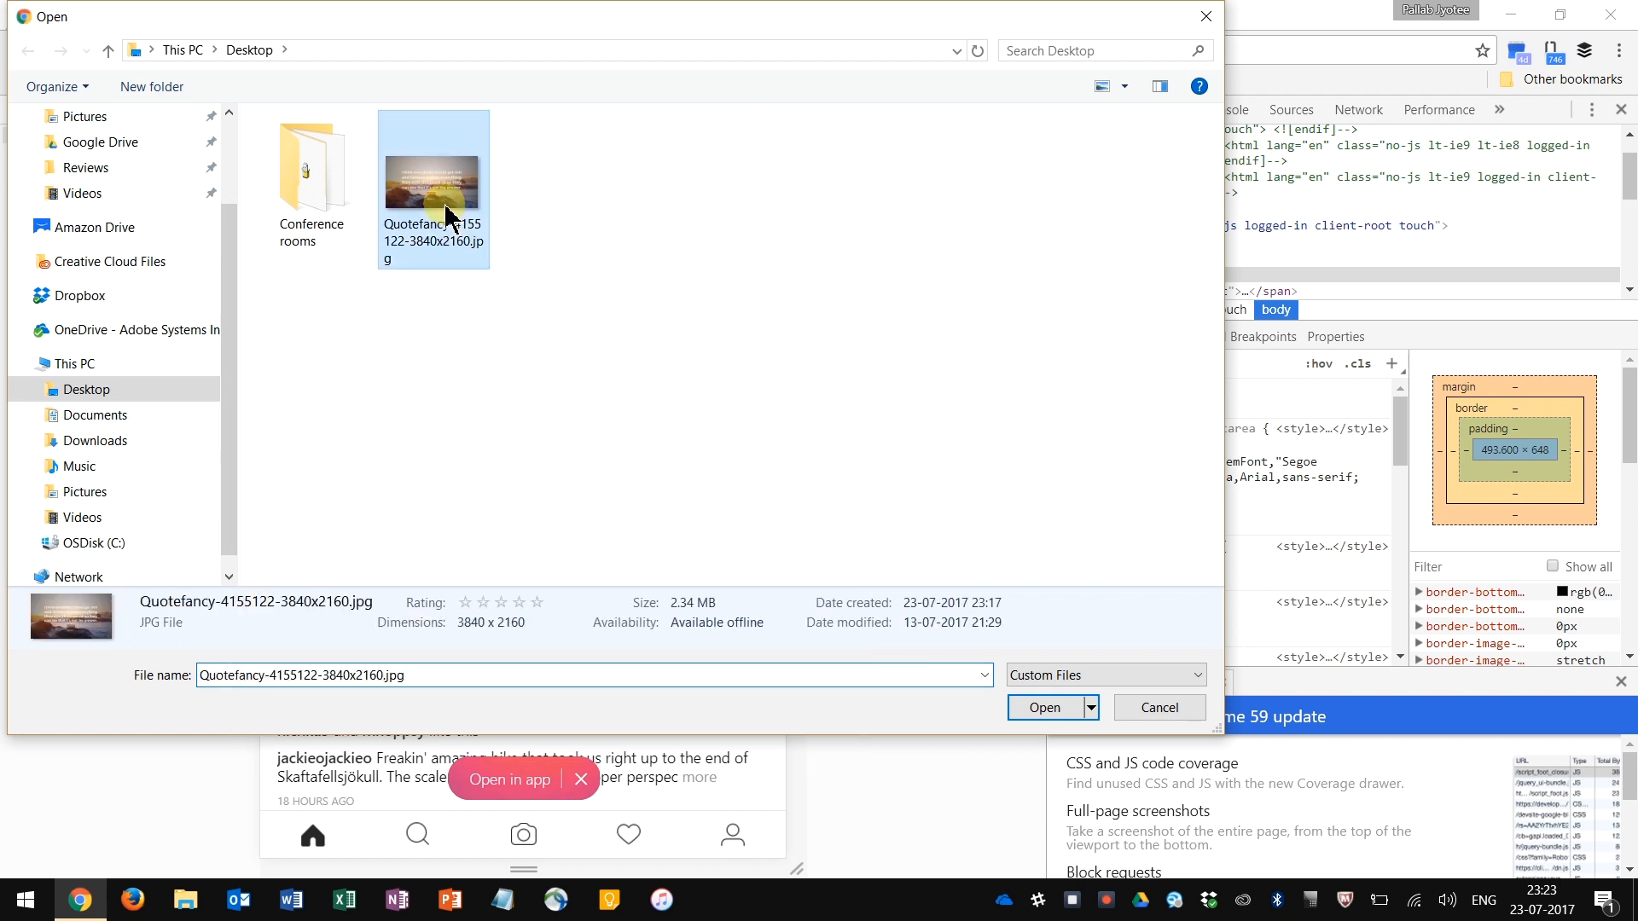
click(1044, 706)
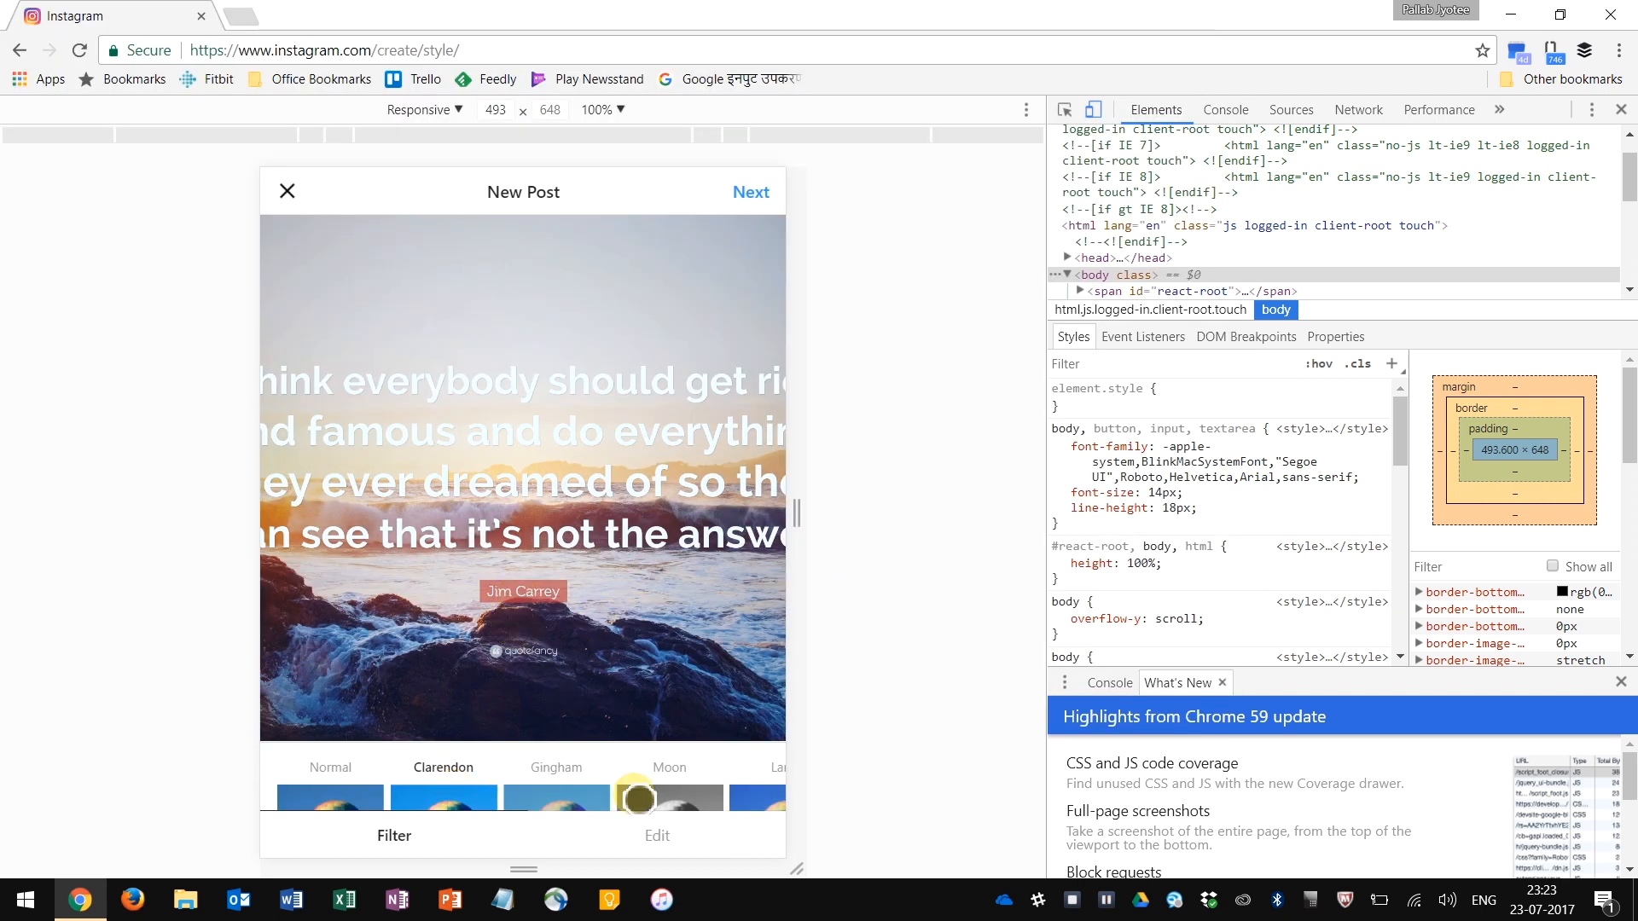
- Expand the image to fit, try Moon, settle on the Clarendon filter and continue
click(655, 835)
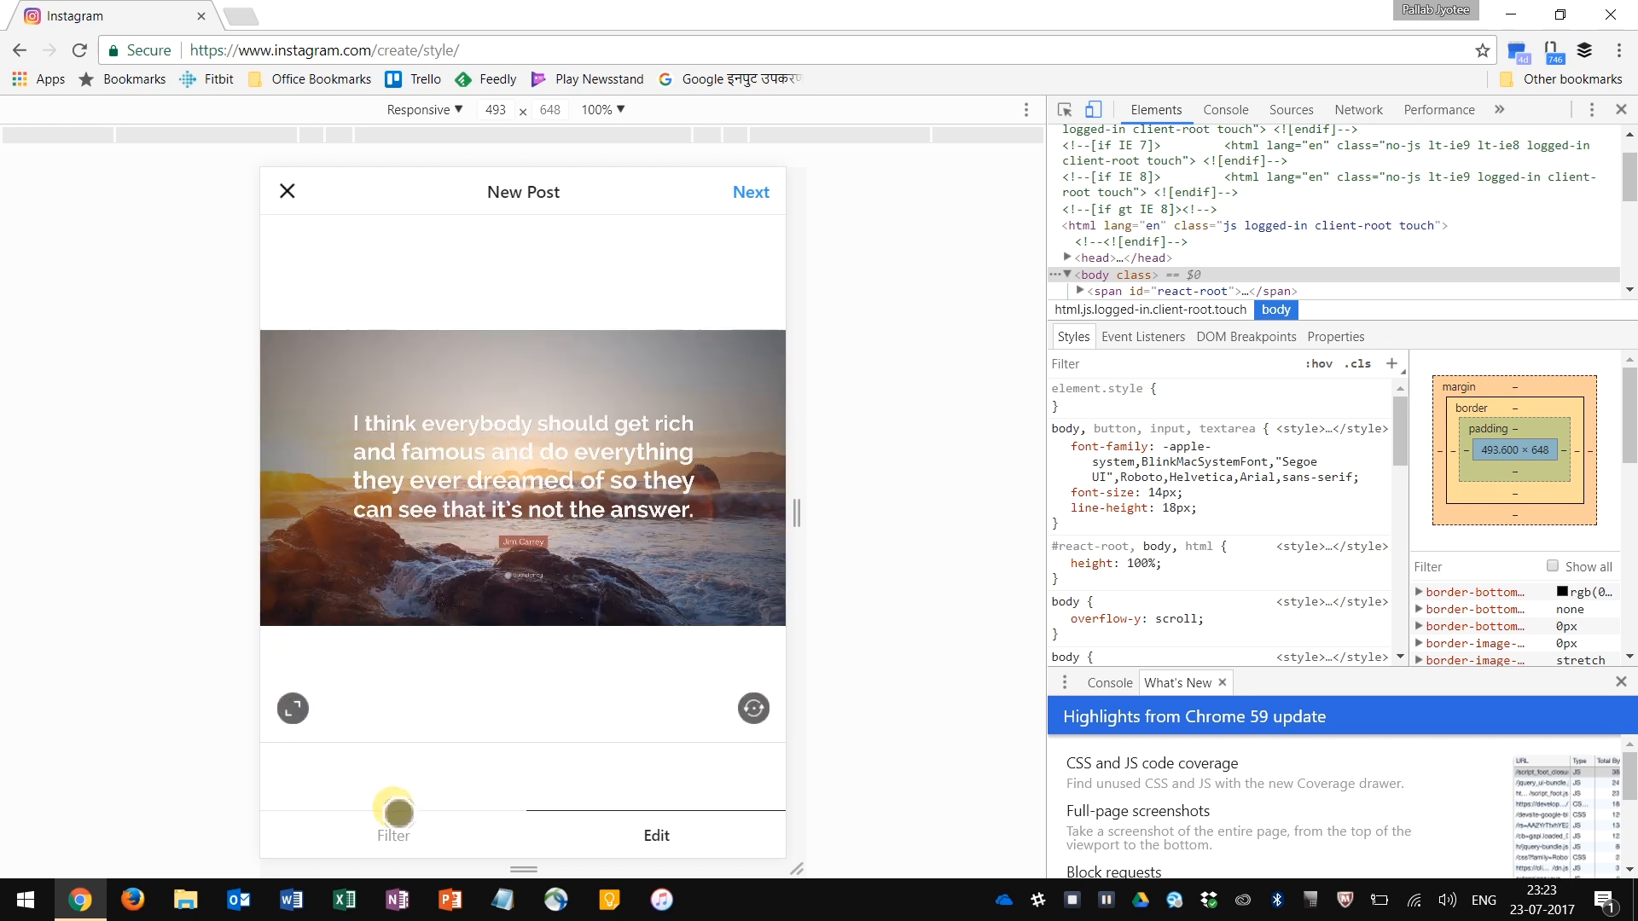
click(394, 823)
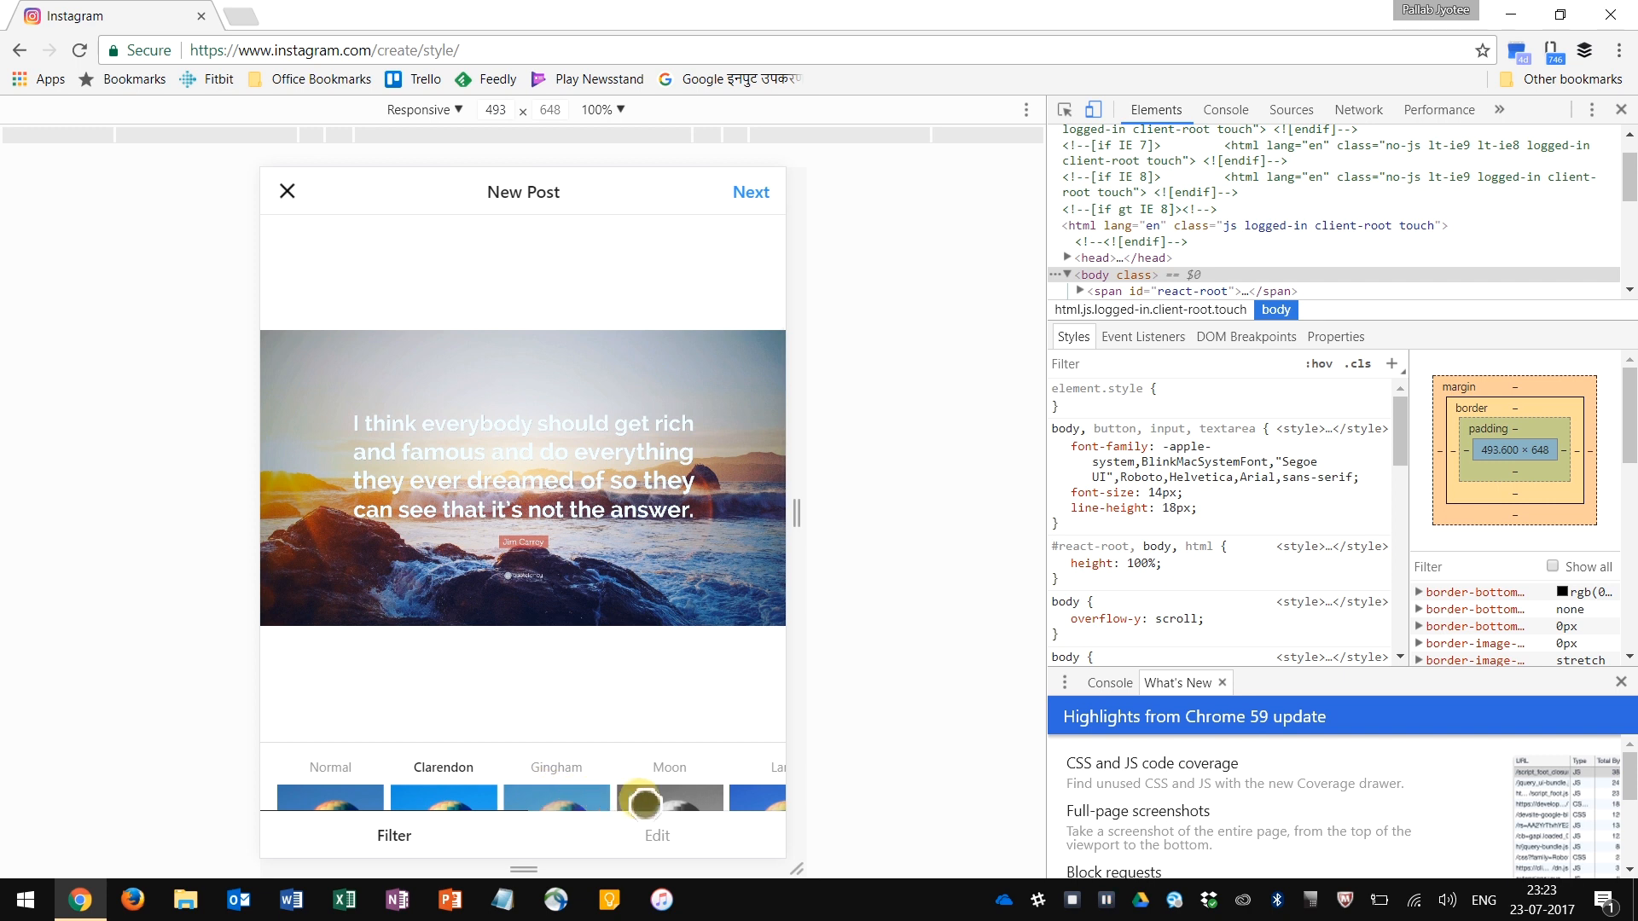
click(669, 799)
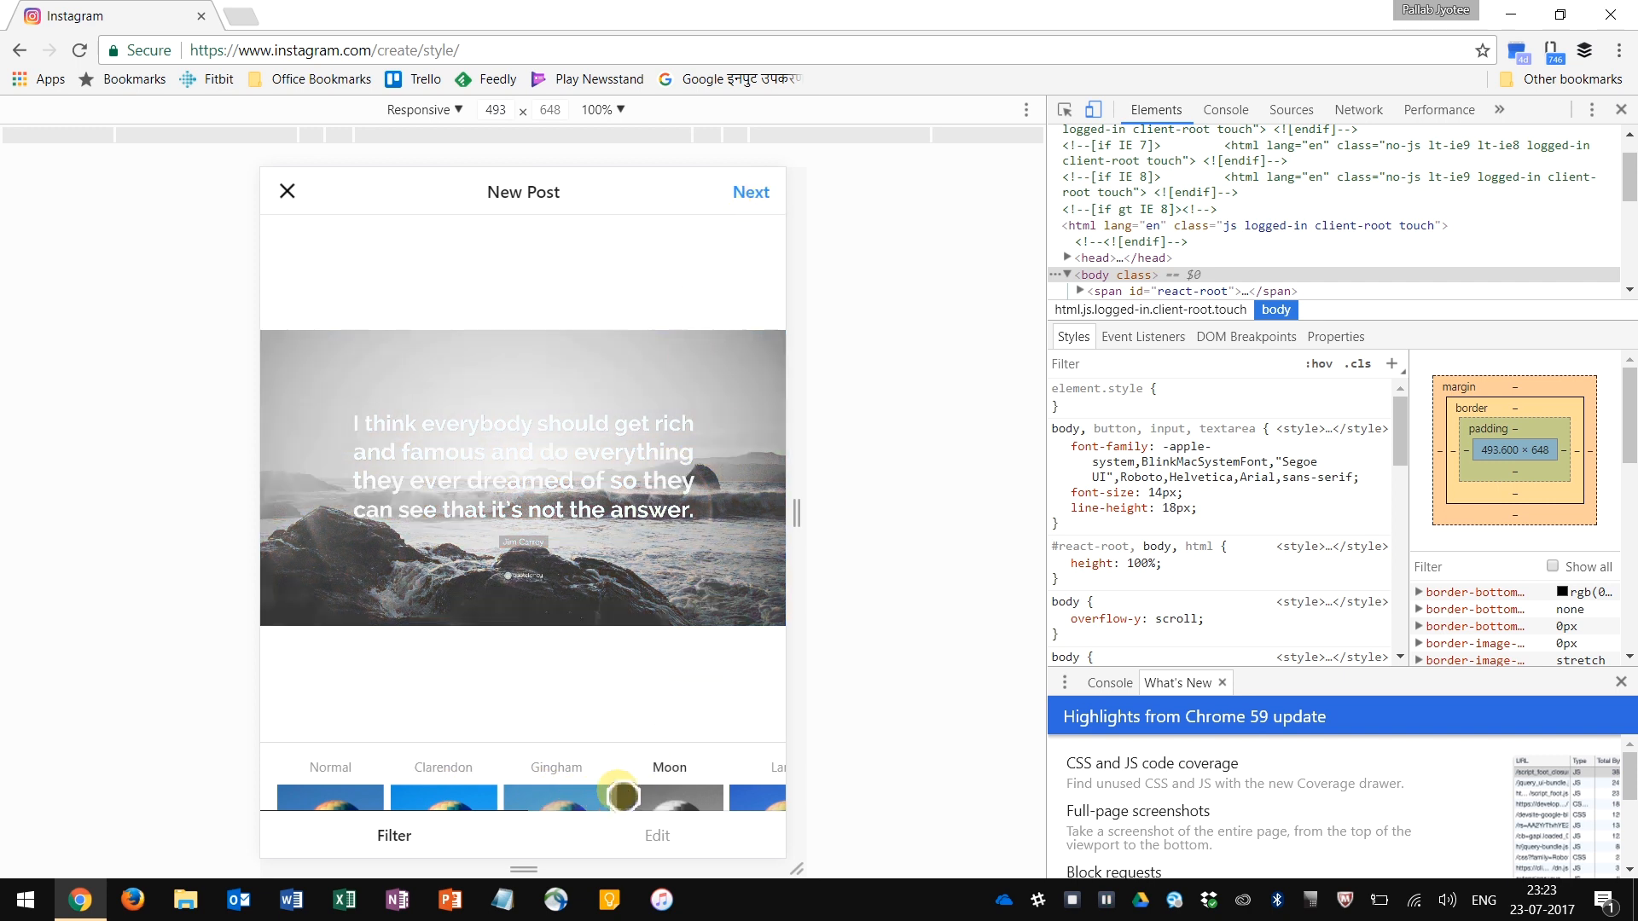
click(443, 797)
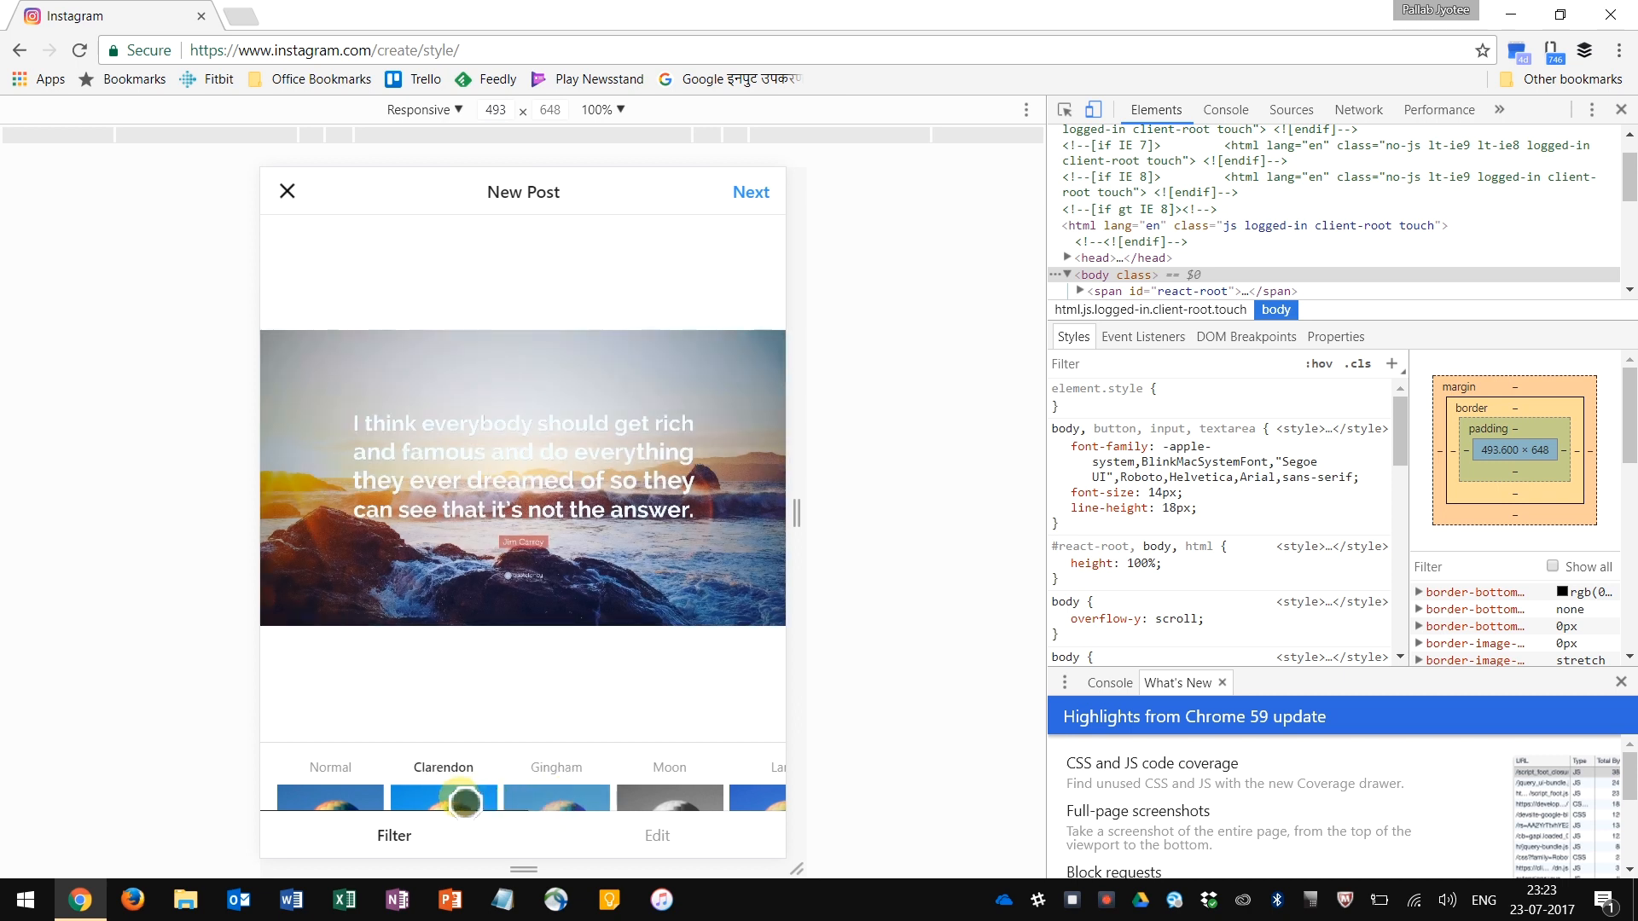
click(751, 191)
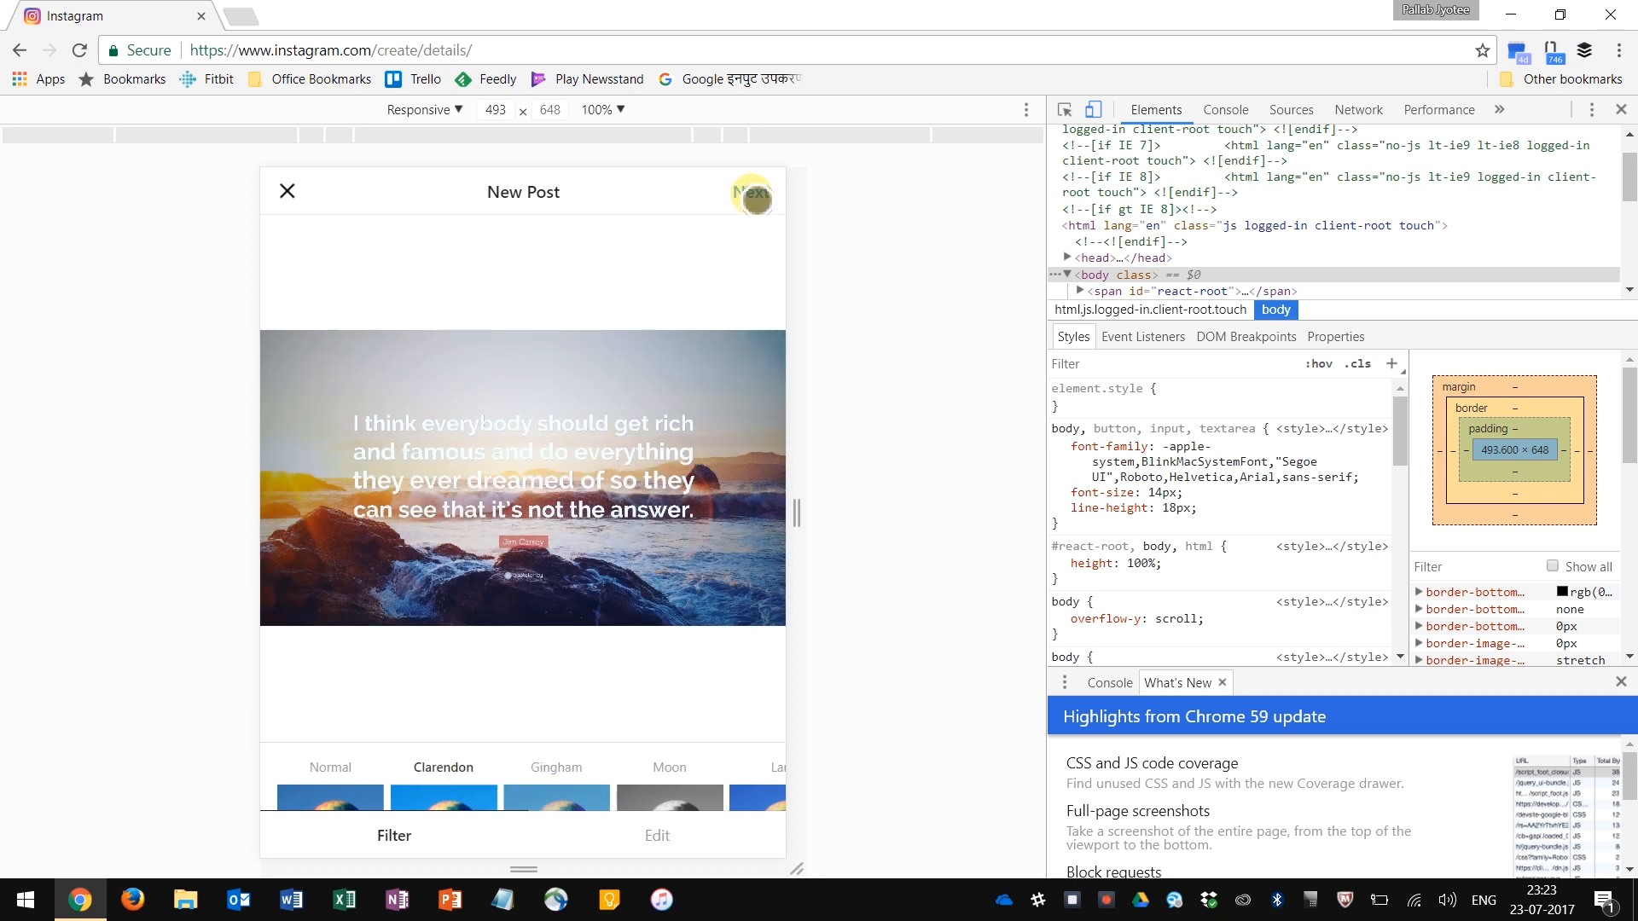
- Write the caption #Quote and accept the #quotefortheday suggestion
click(750, 191)
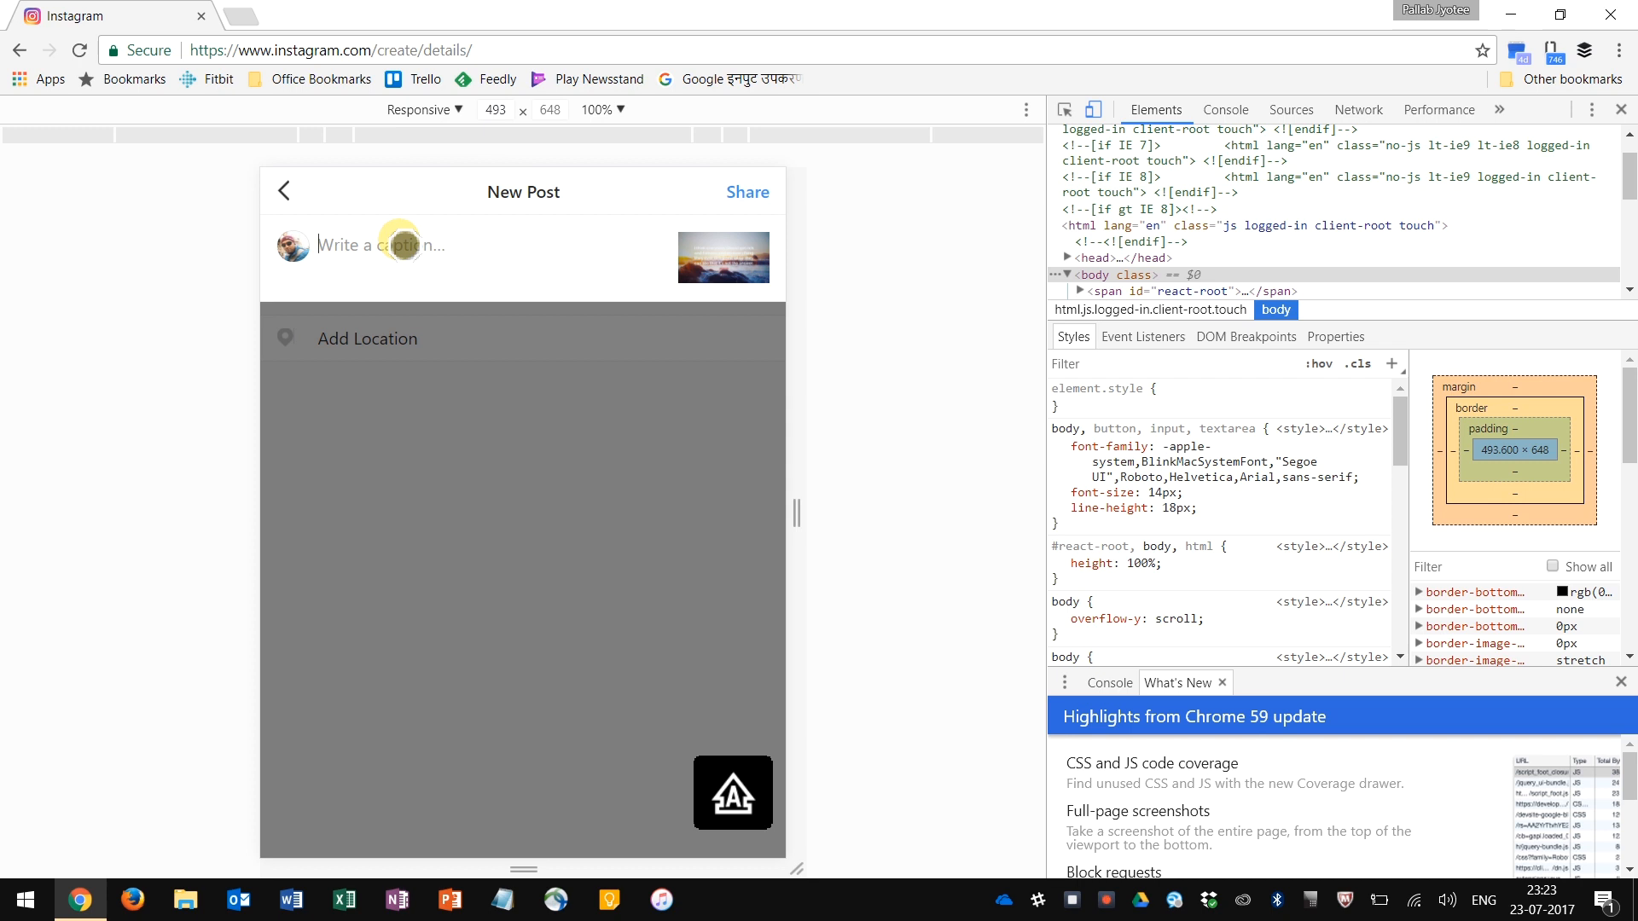
text(#)
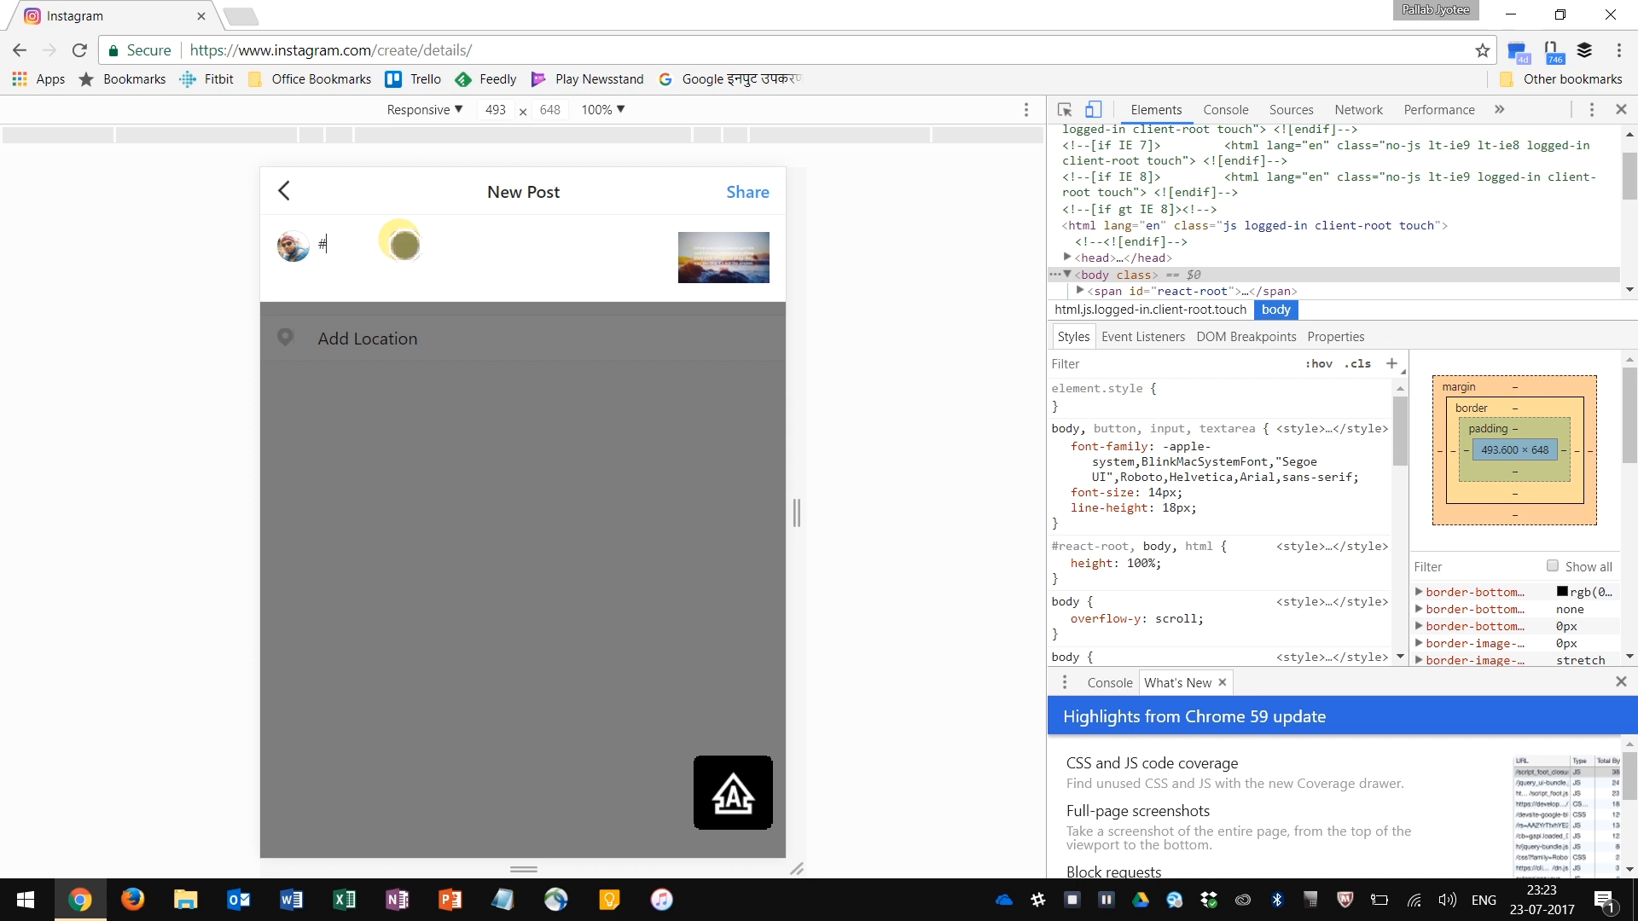
text(Q)
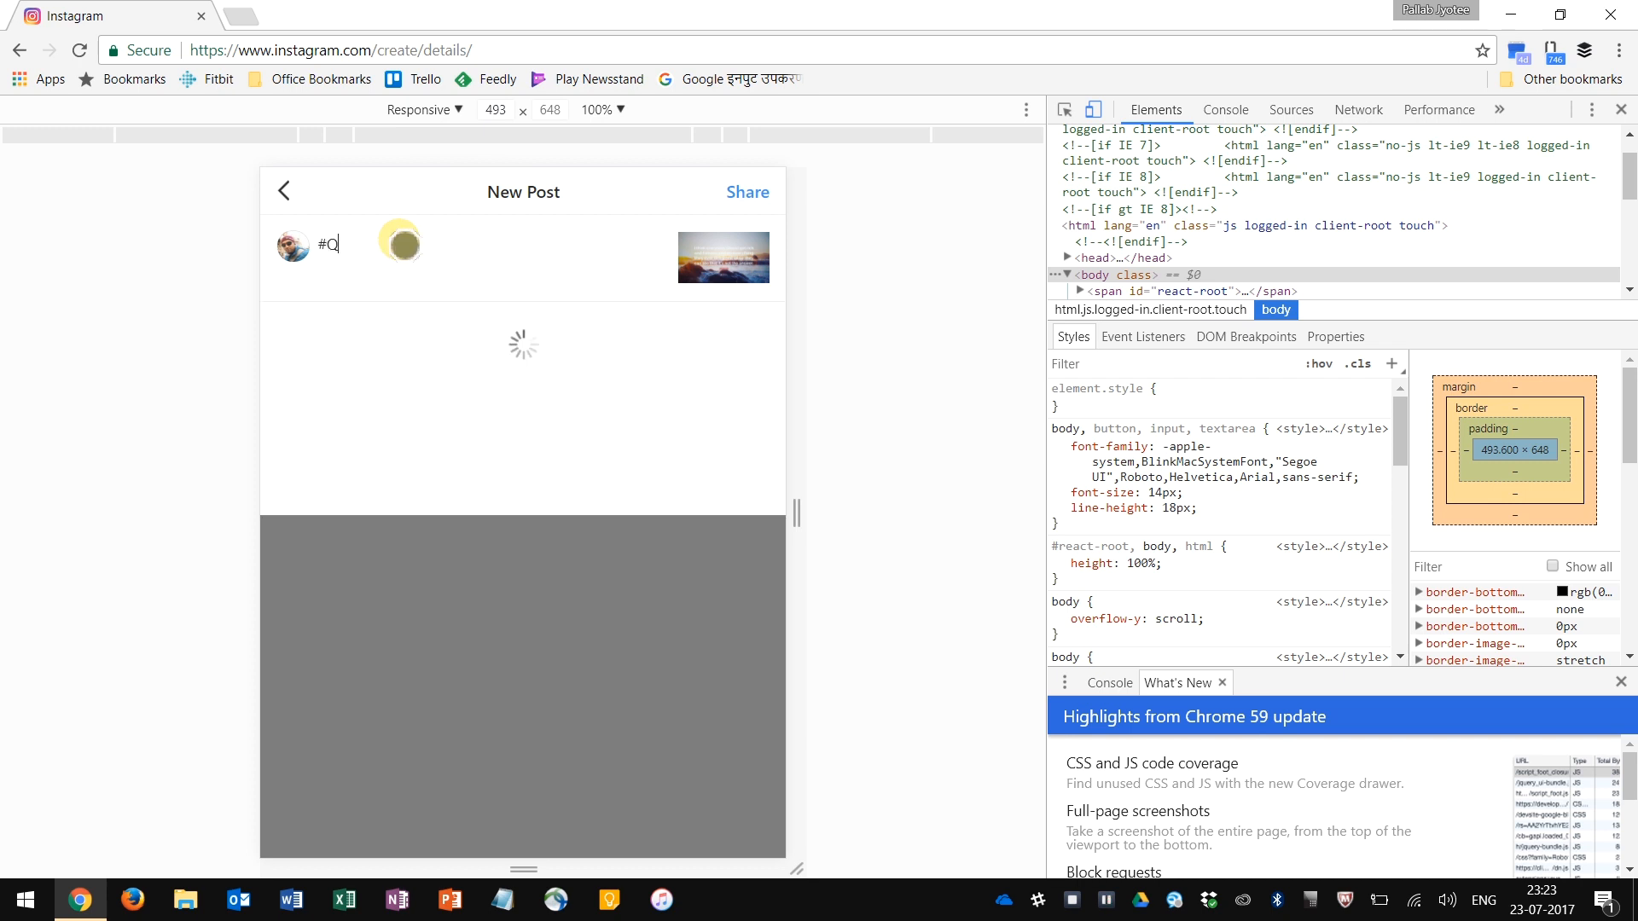
text(uotefortheday)
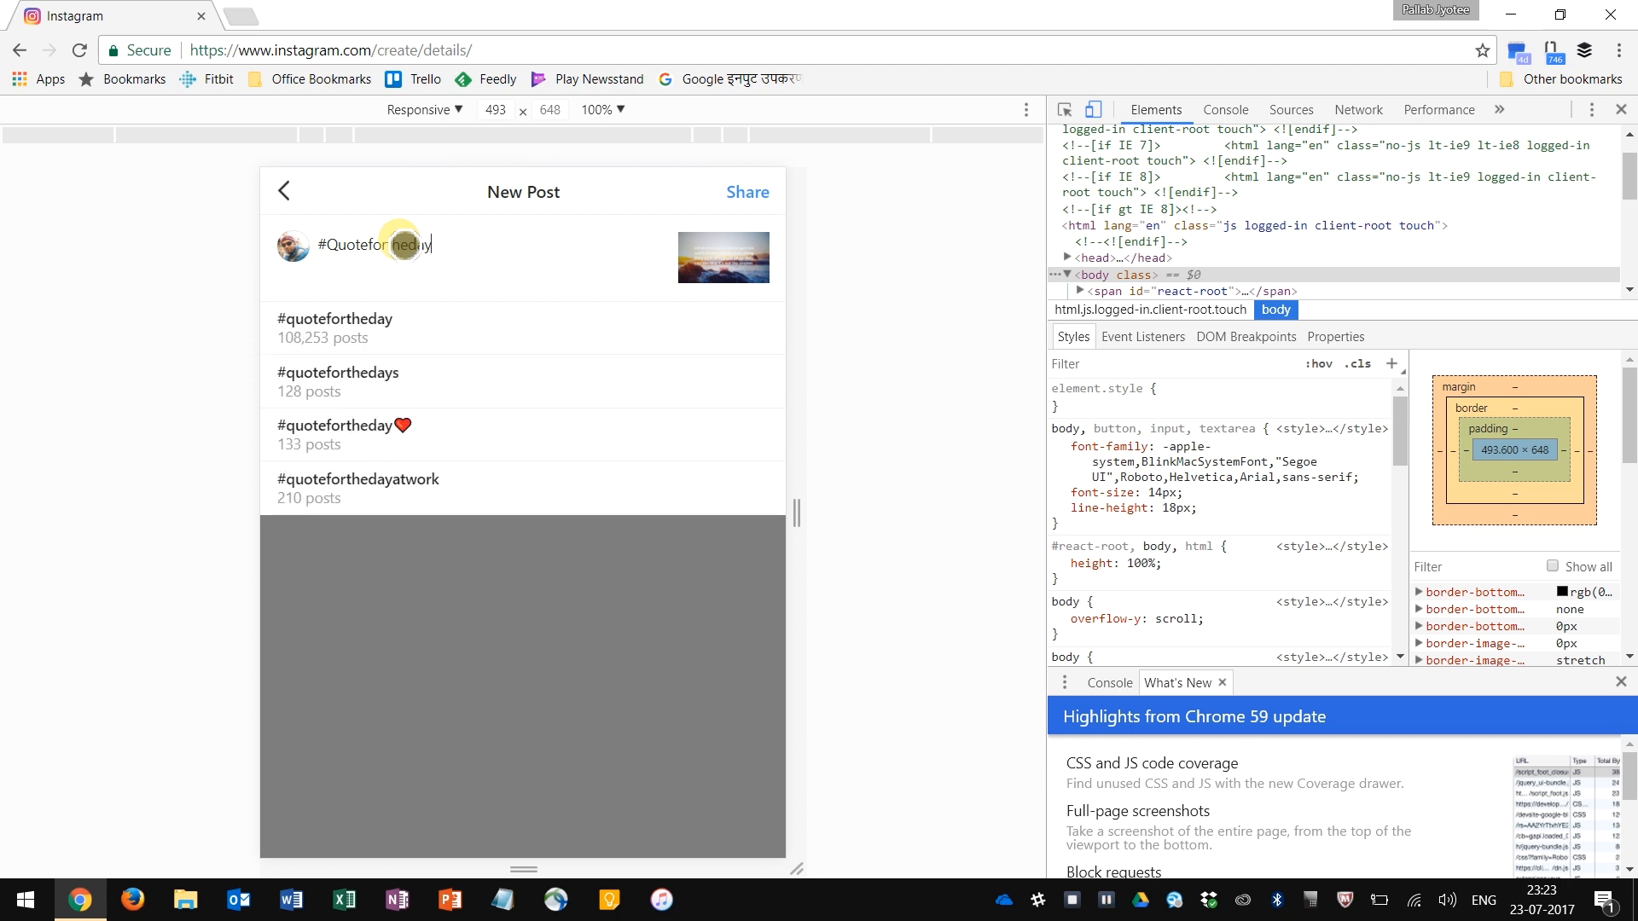
click(333, 319)
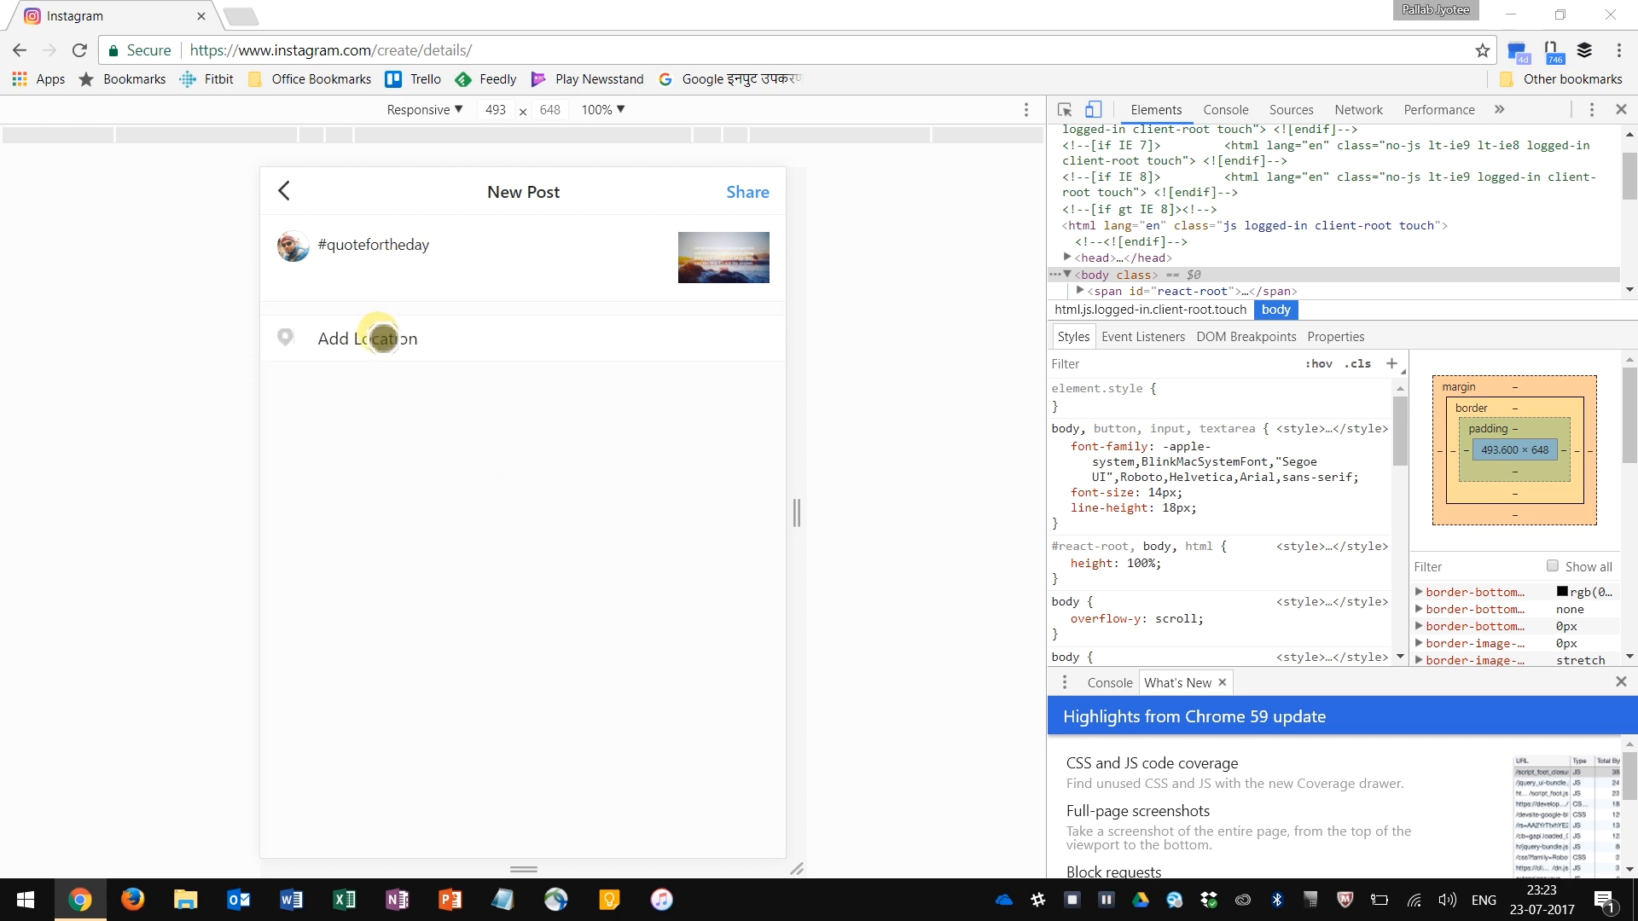
- Allow location access and tag the post with Noida, India
click(367, 338)
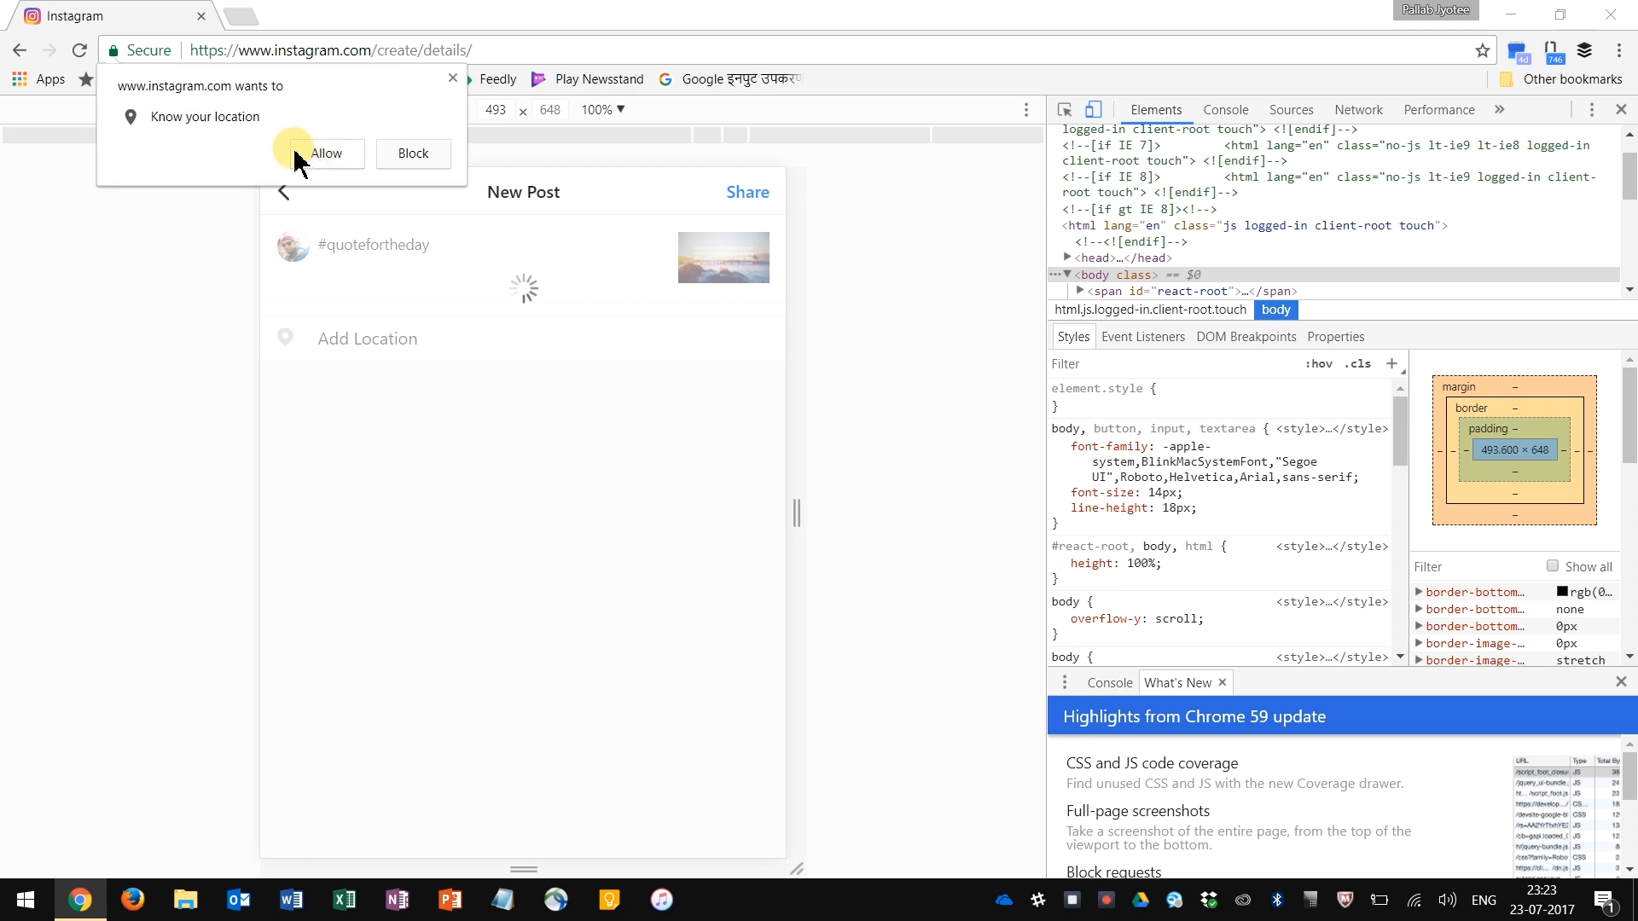
click(326, 154)
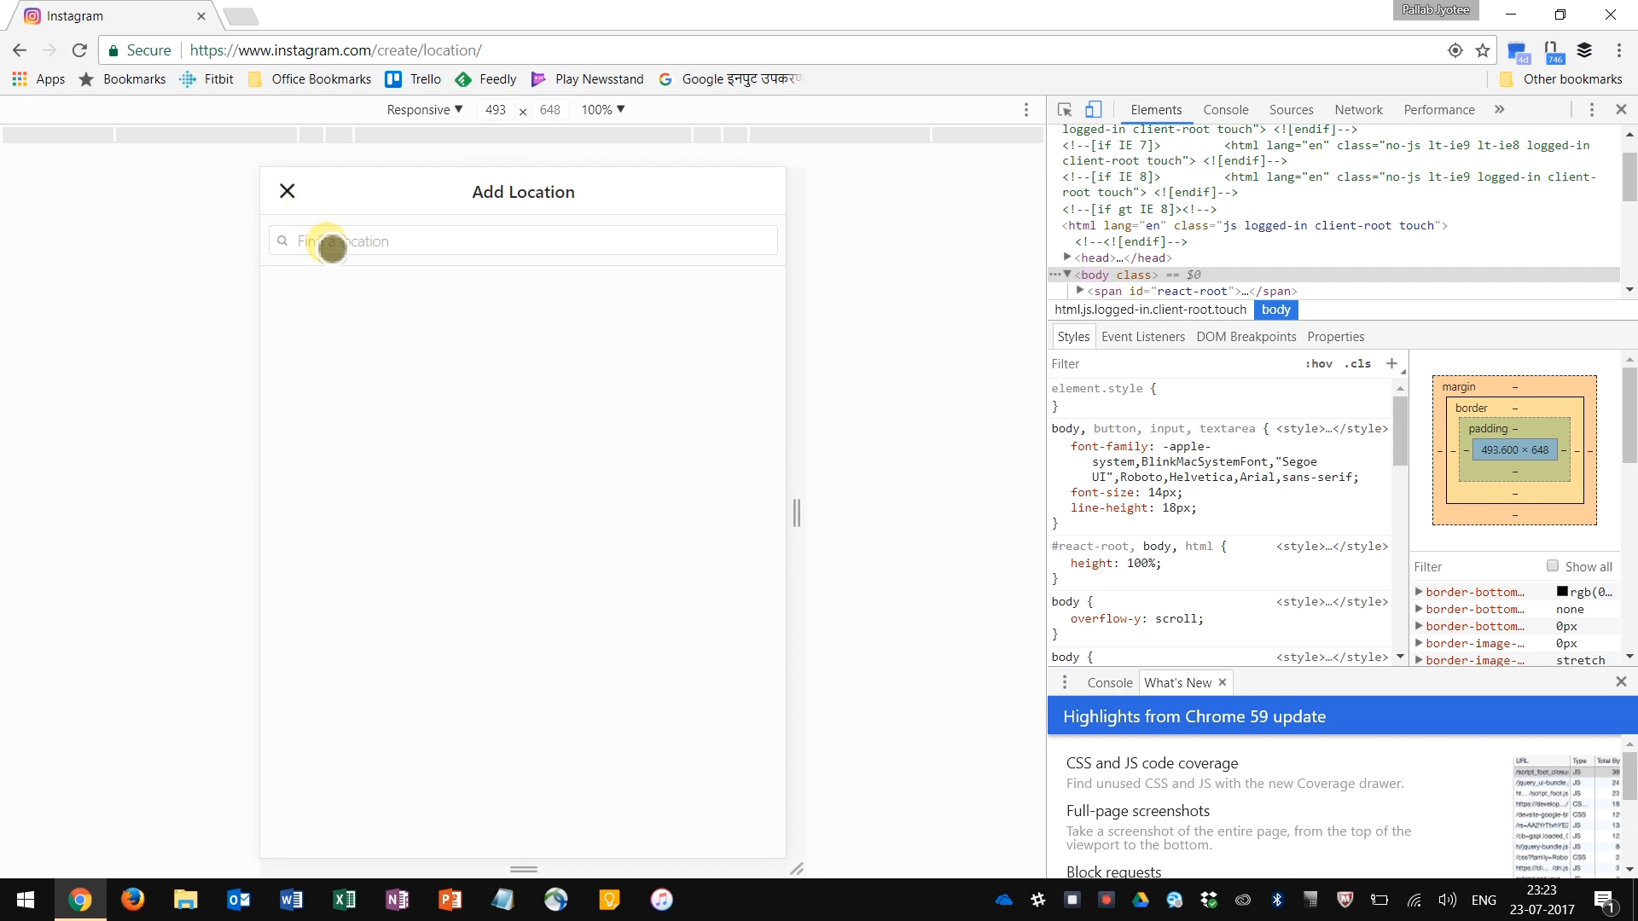
text(Noida)
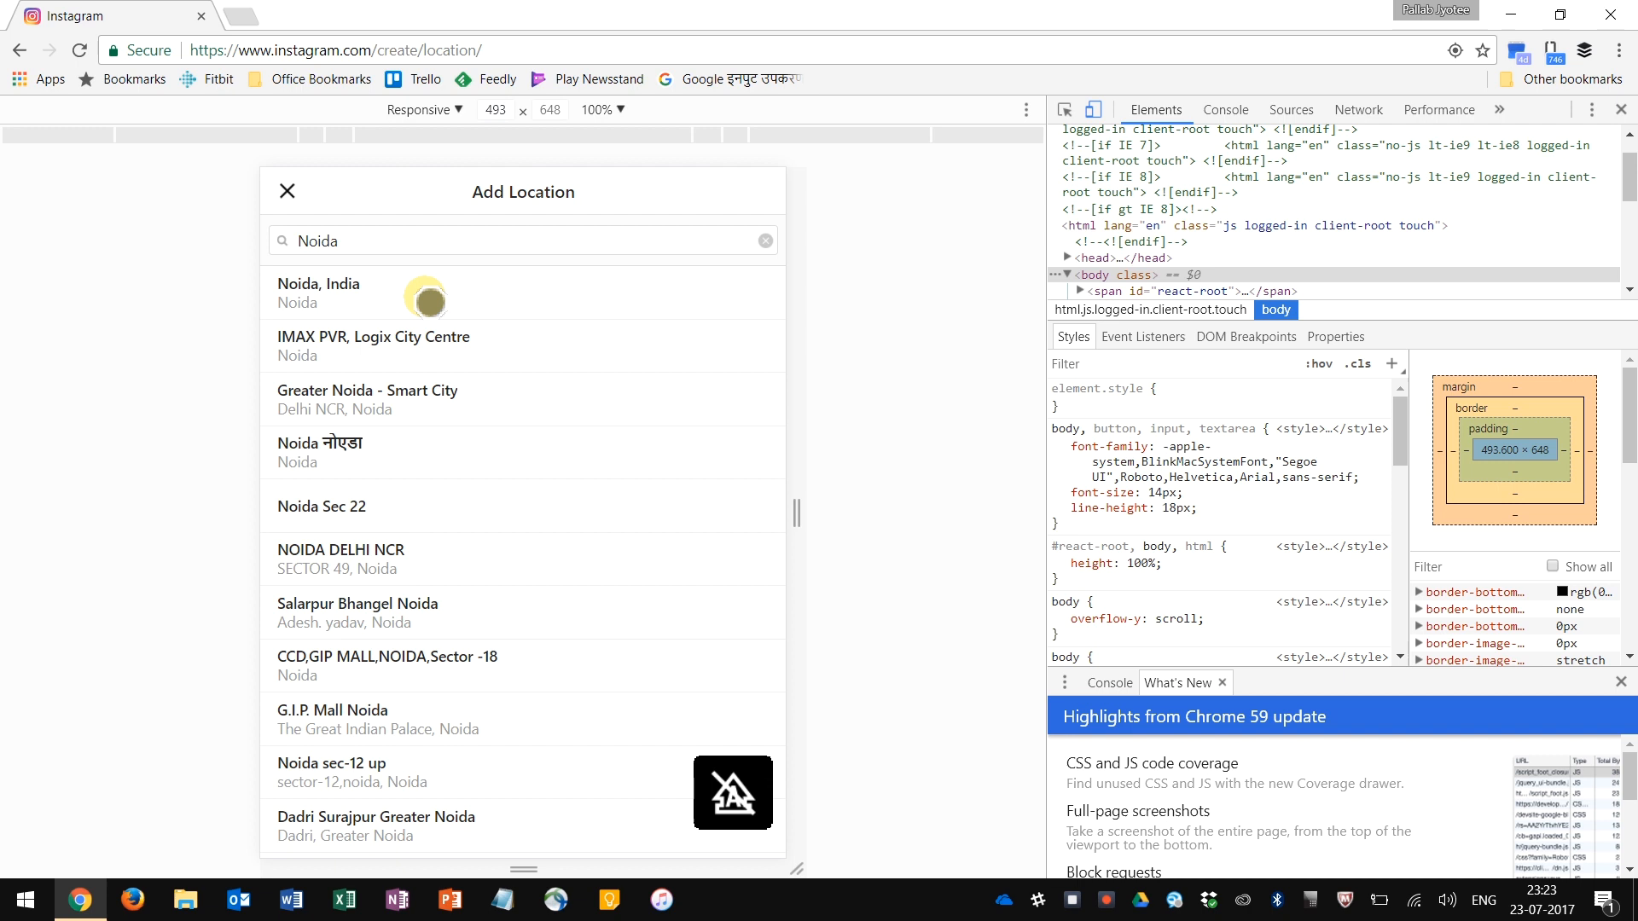
click(319, 292)
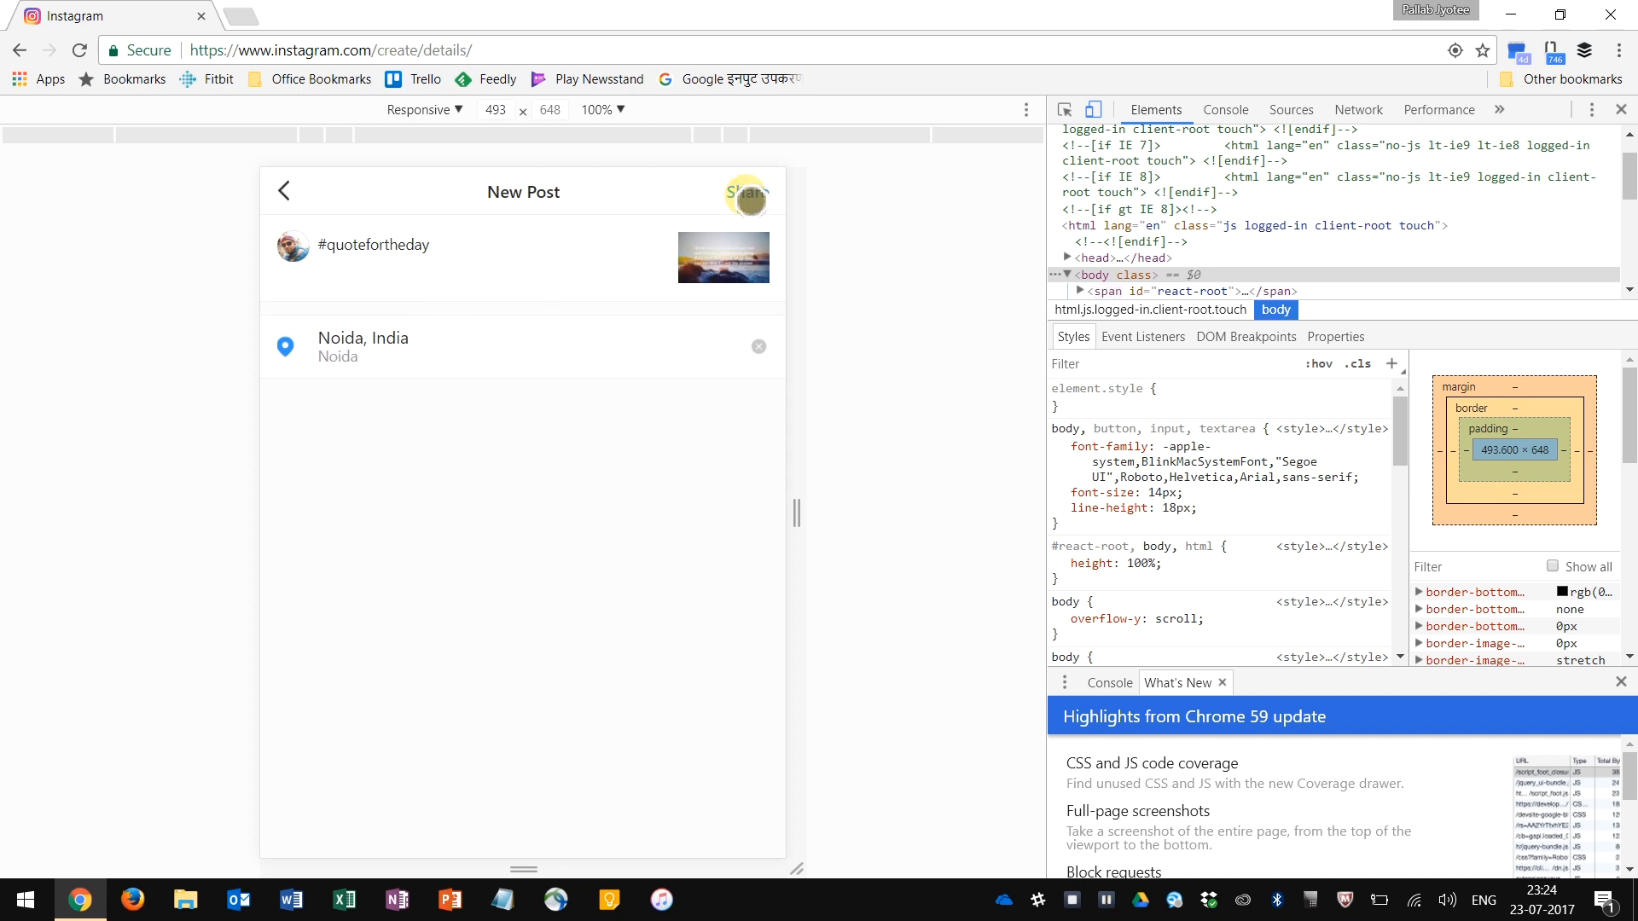
- Share the post and switch DevTools back to the desktop feed layout
click(742, 193)
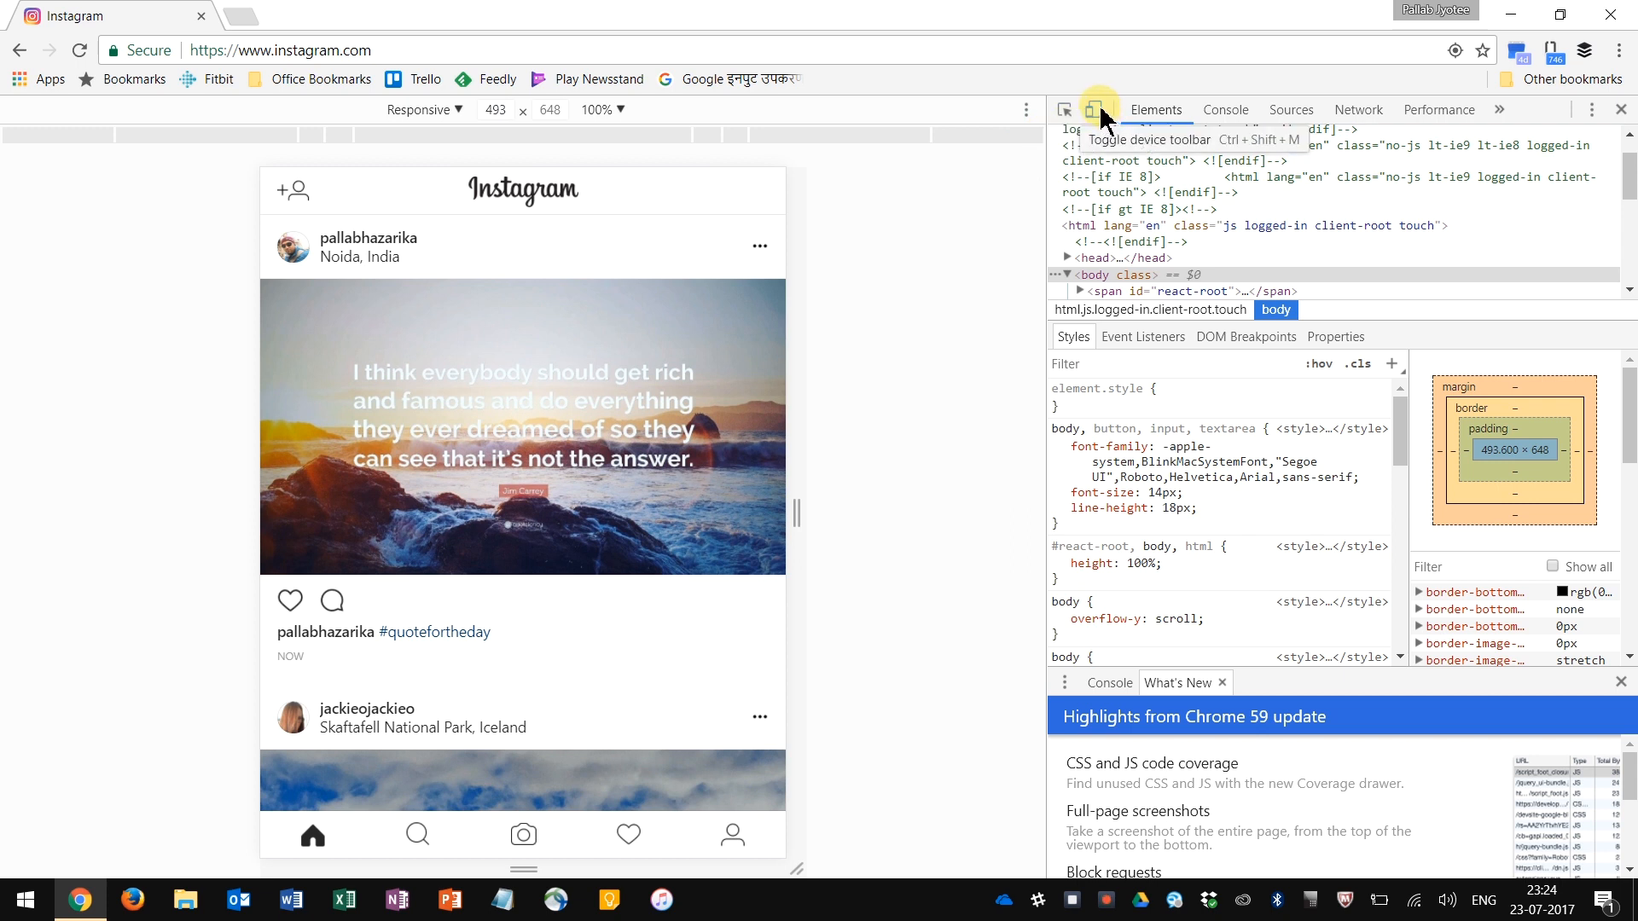
click(1097, 109)
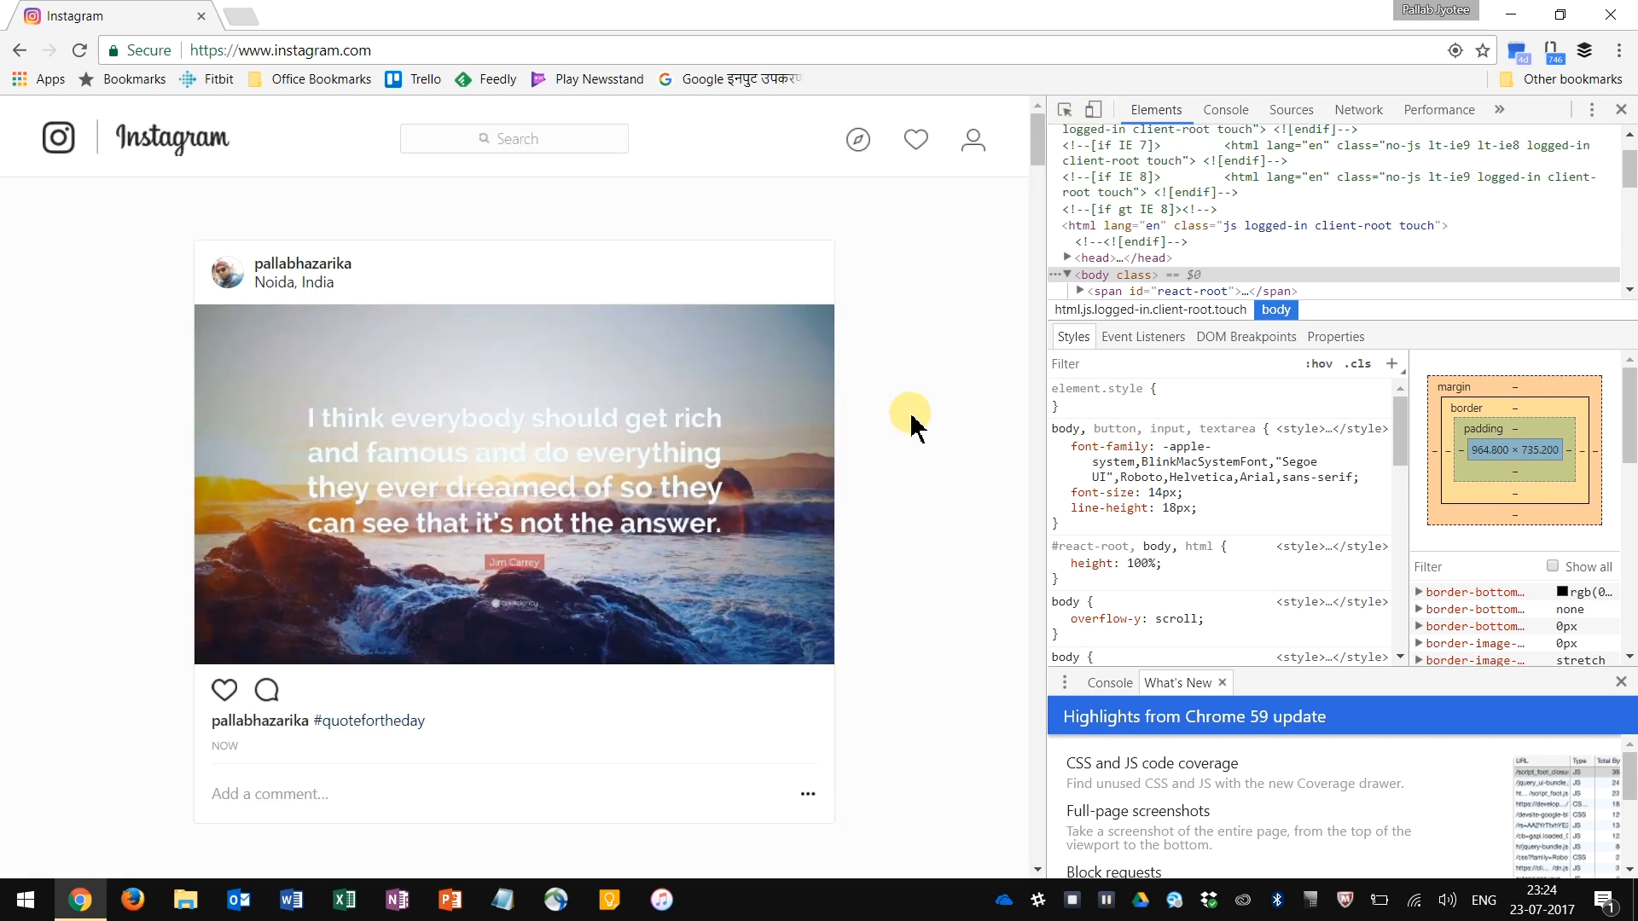